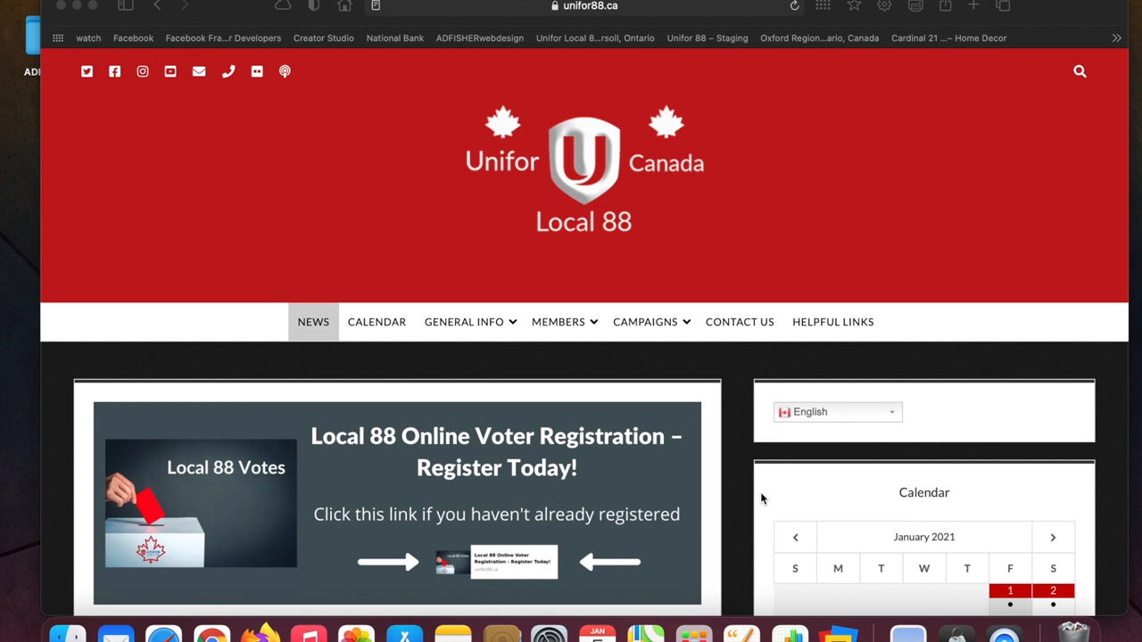
mouse_move(806, 632)
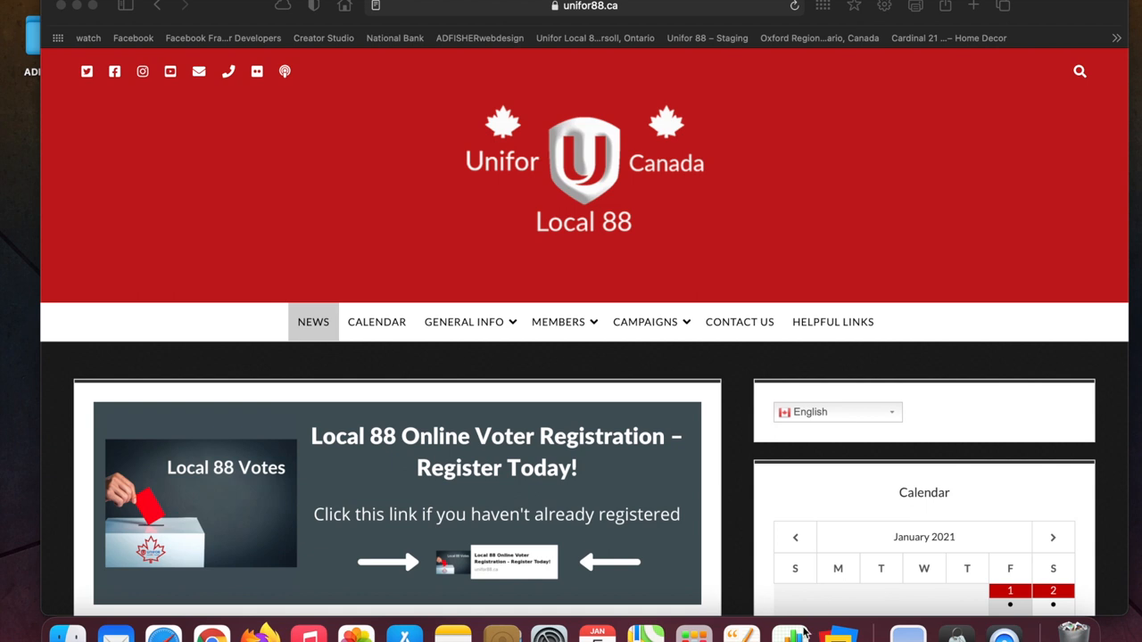
mouse_move(437, 501)
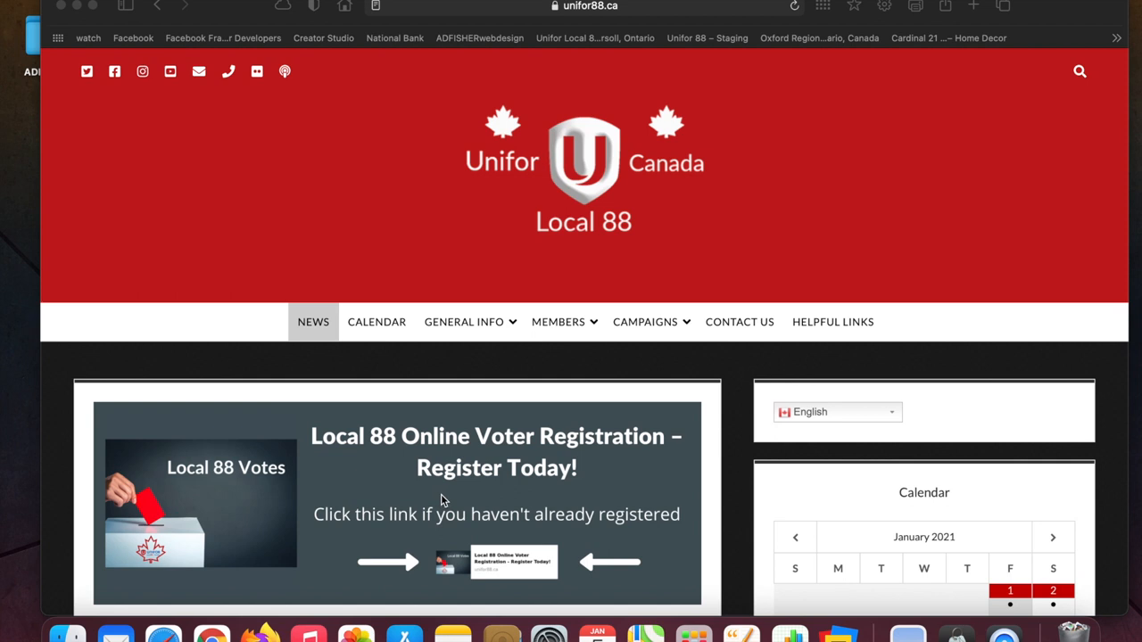
mouse_move(512, 496)
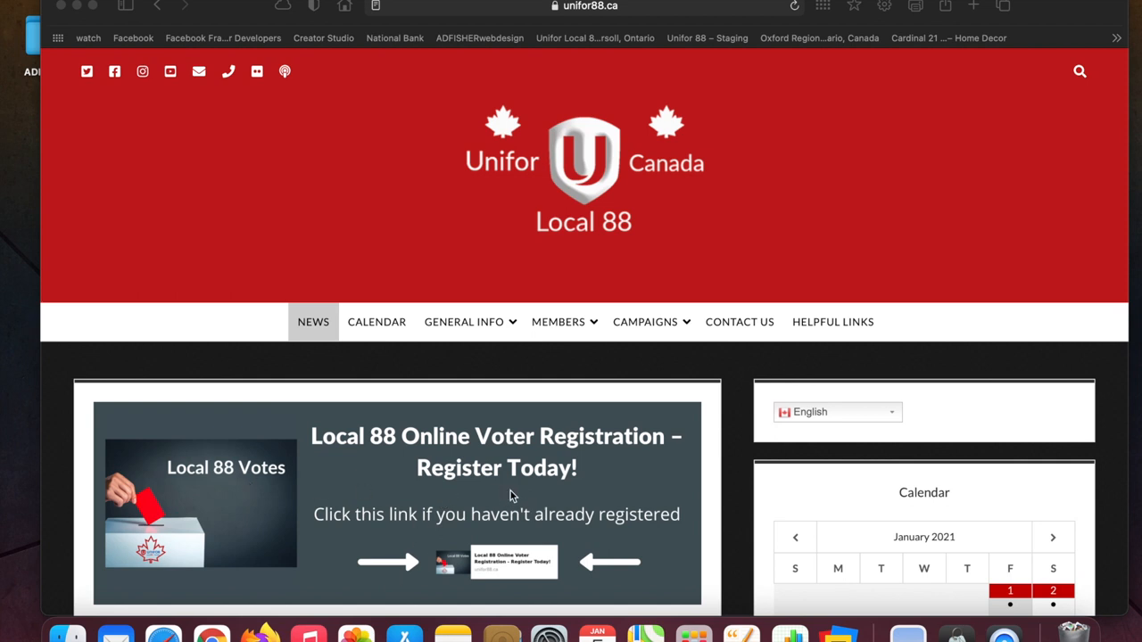
mouse_move(428, 489)
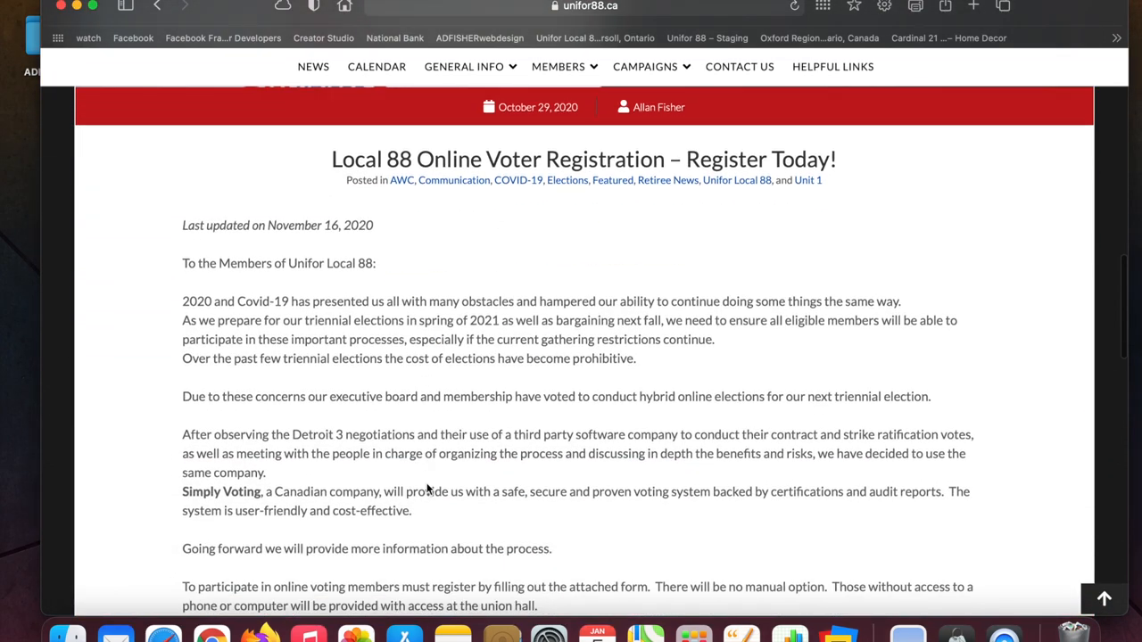
- Scroll to the end of the voter registration letter, where the 'Please click here to register' link appears
scroll(down, 3)
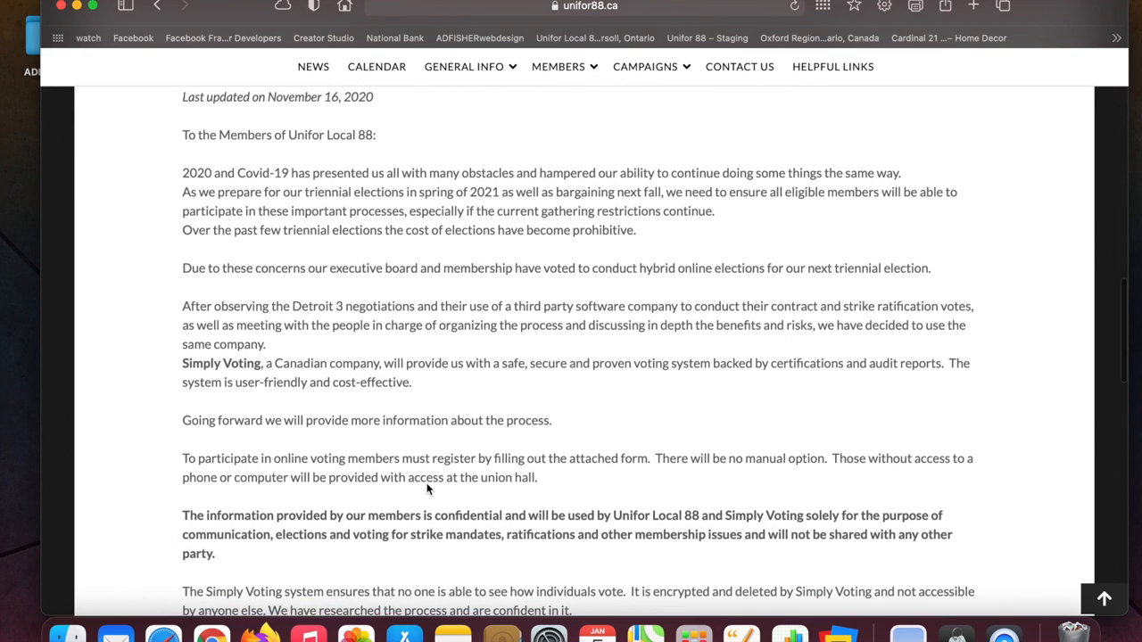
scroll(down, 3)
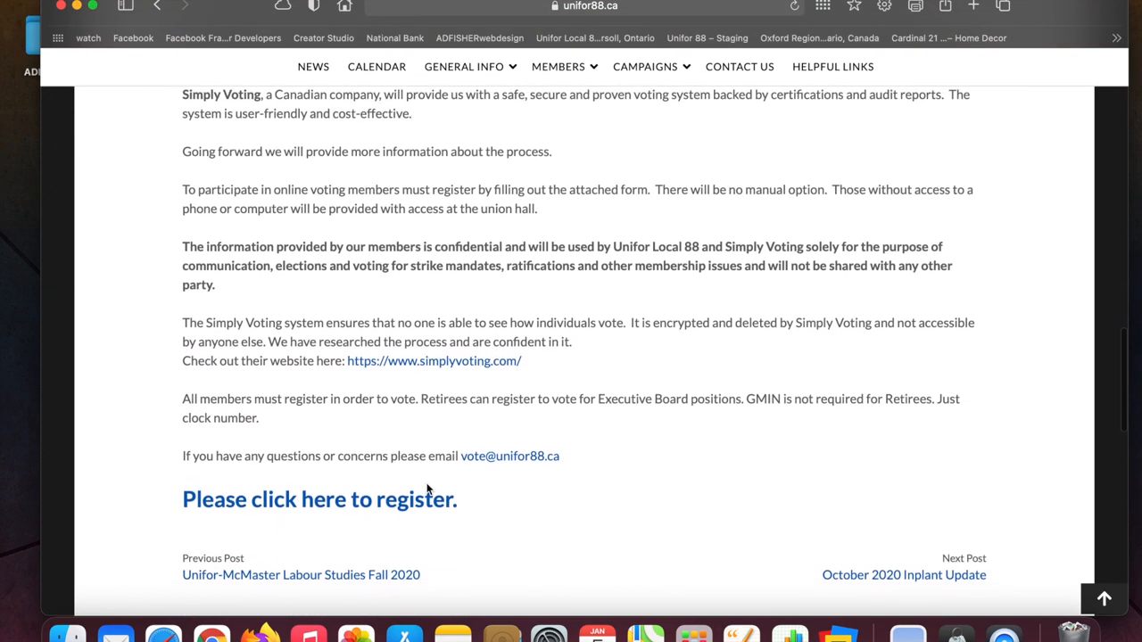
scroll(down, 3)
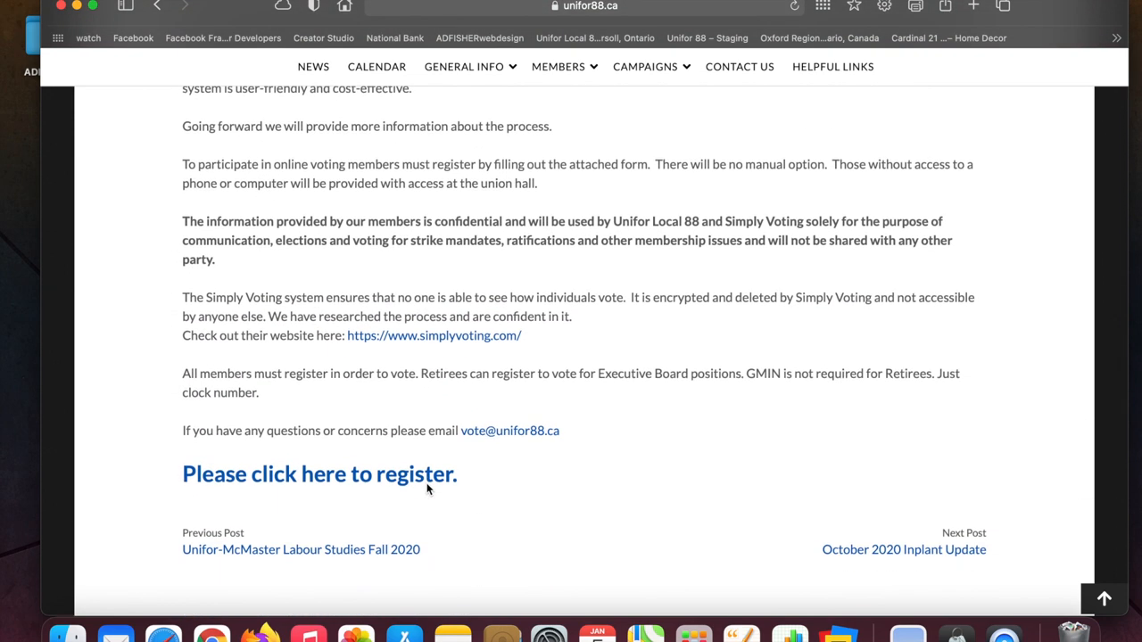
mouse_move(489, 461)
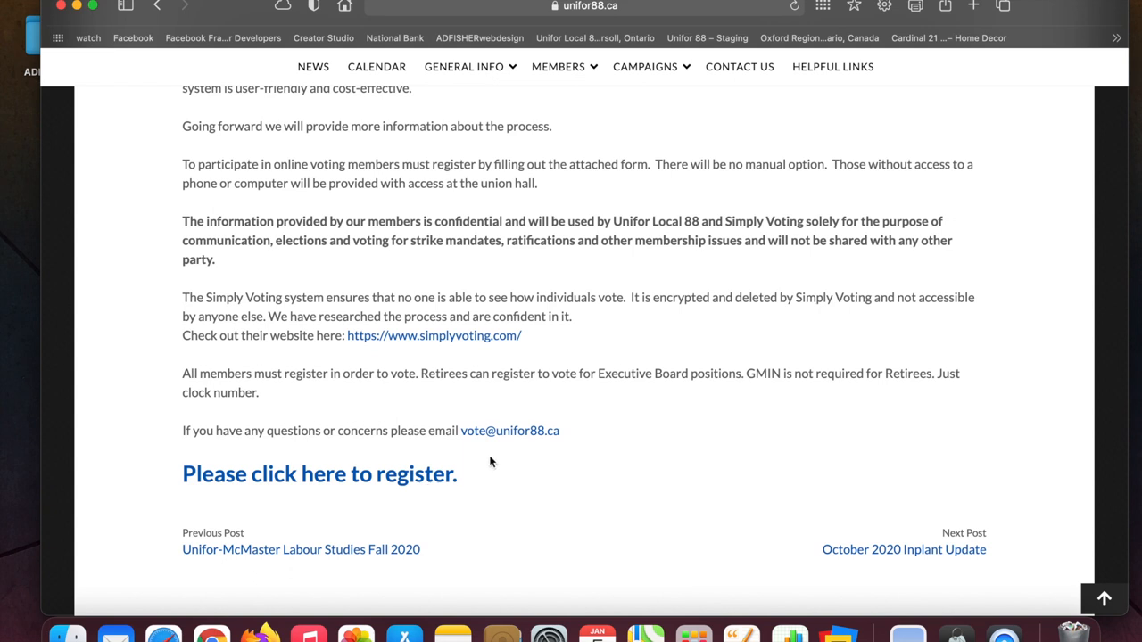
mouse_move(487, 445)
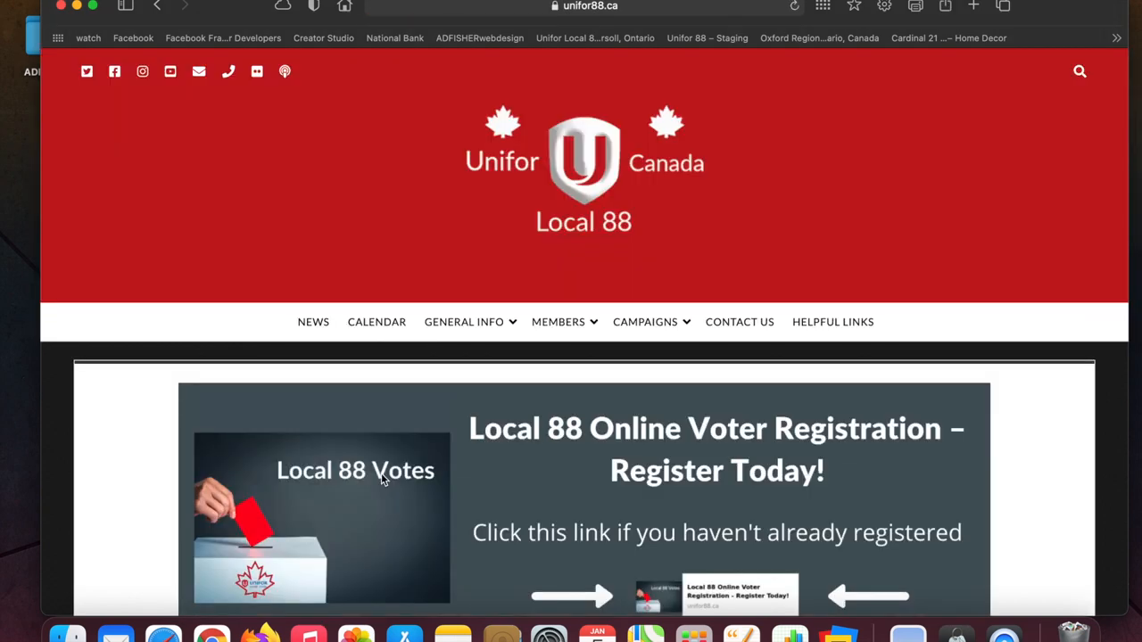
- Scroll past the introduction and GMIN badge note to the Local 88 Voter Registration Form
scroll(down, 3)
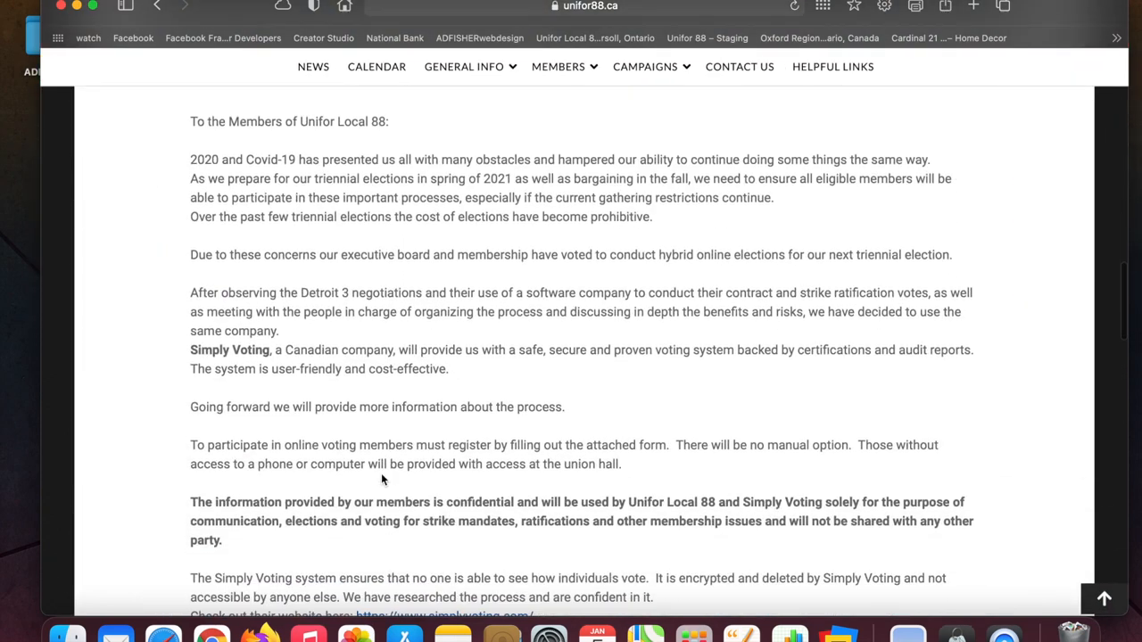
scroll(down, 3)
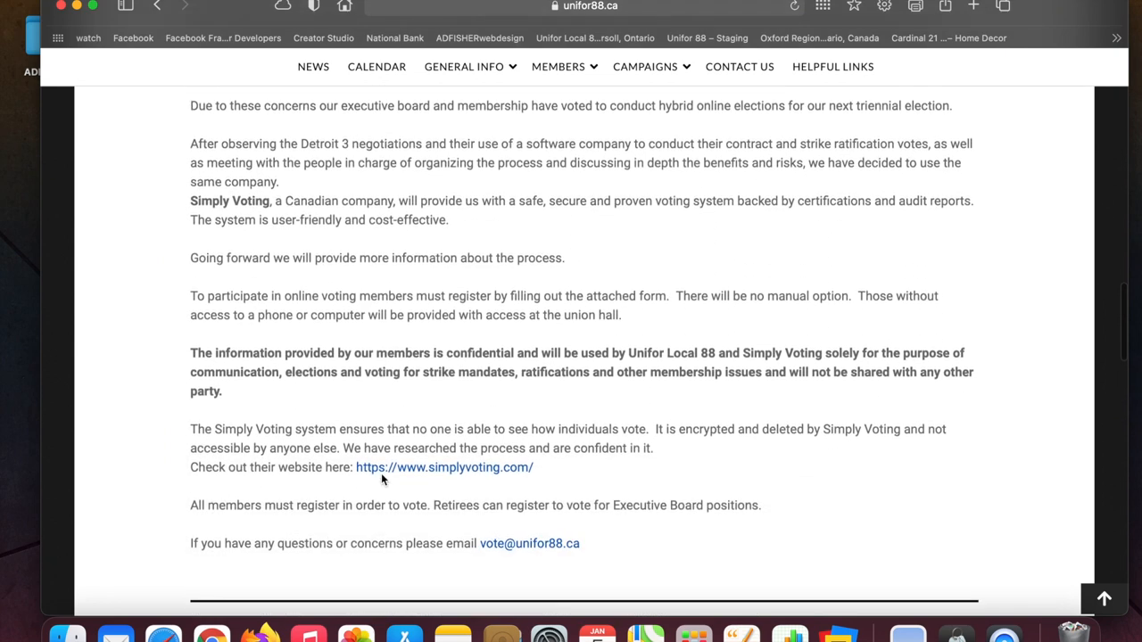
scroll(down, 3)
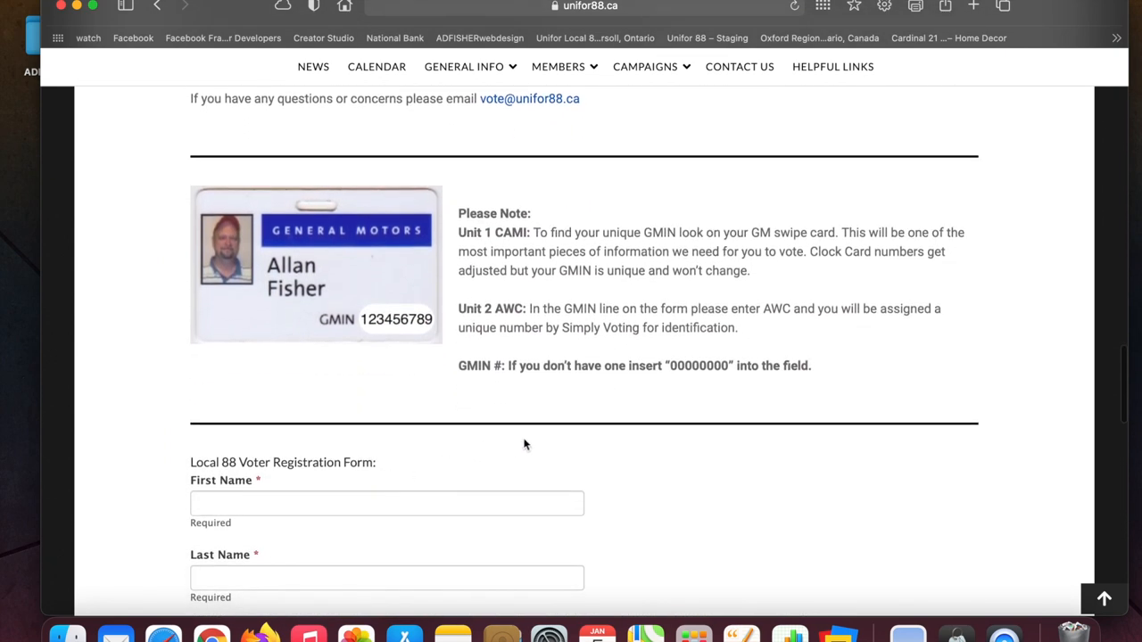
scroll(down, 3)
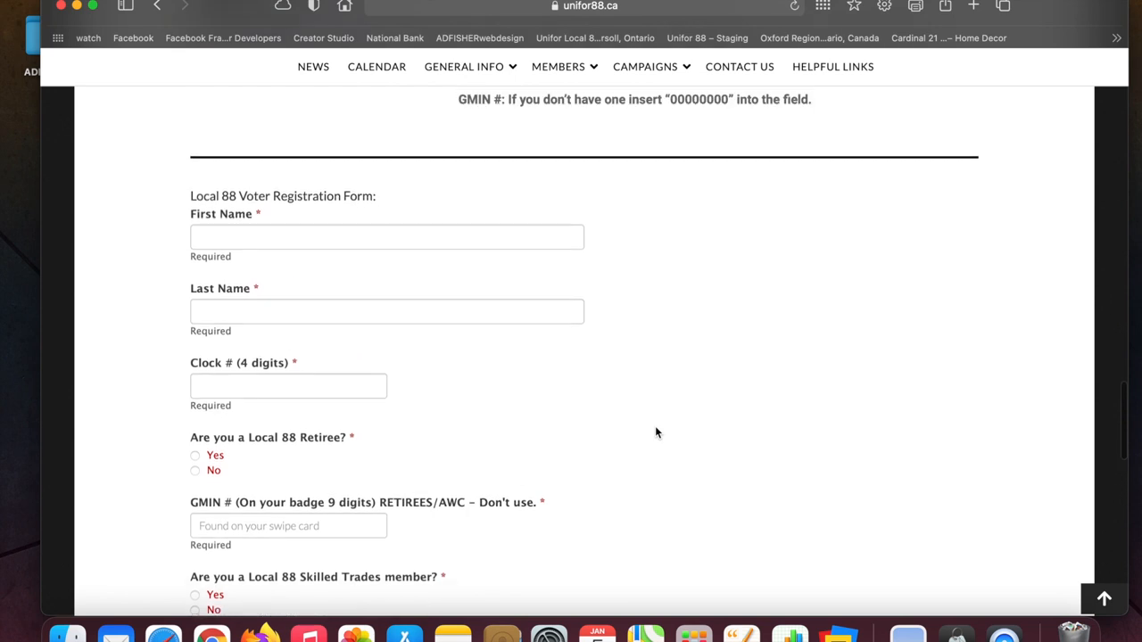
scroll(up, 3)
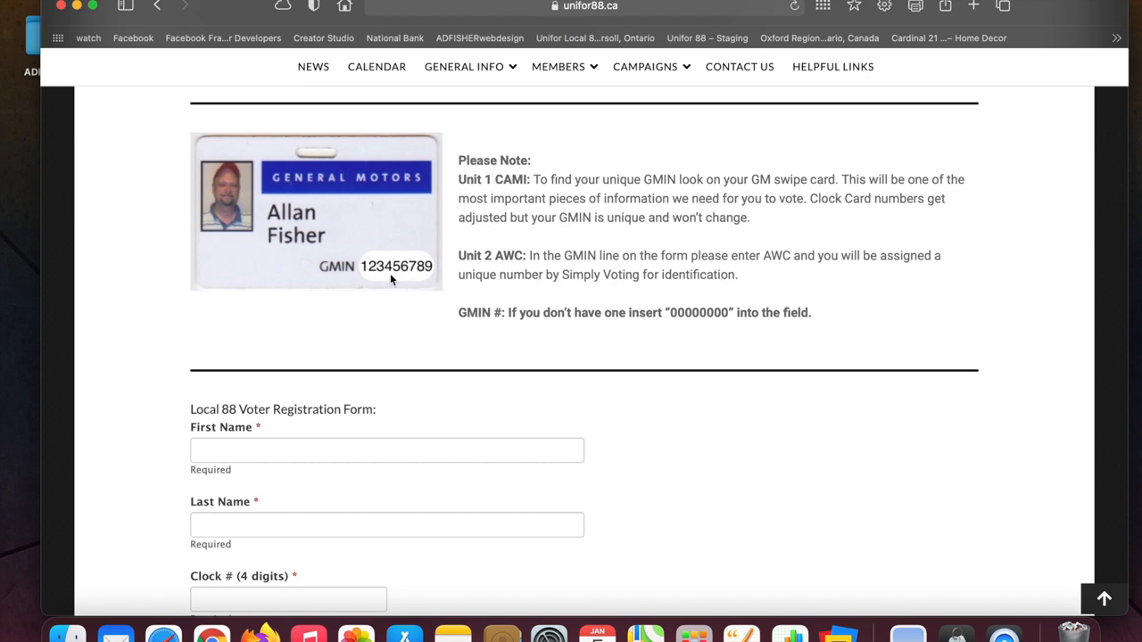
mouse_move(372, 270)
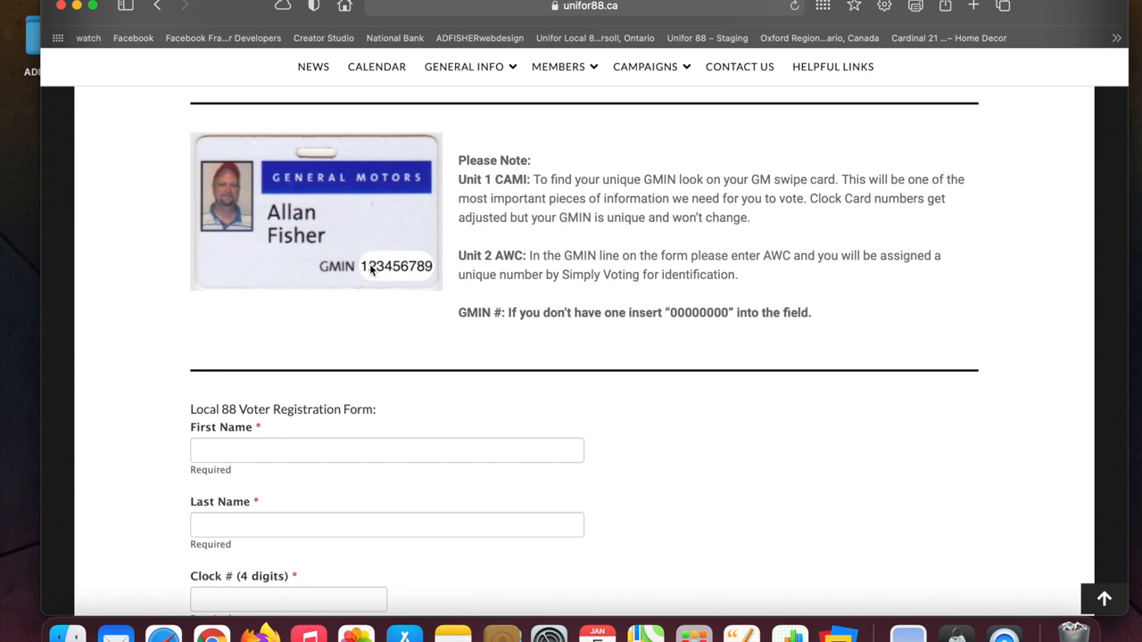
mouse_move(425, 313)
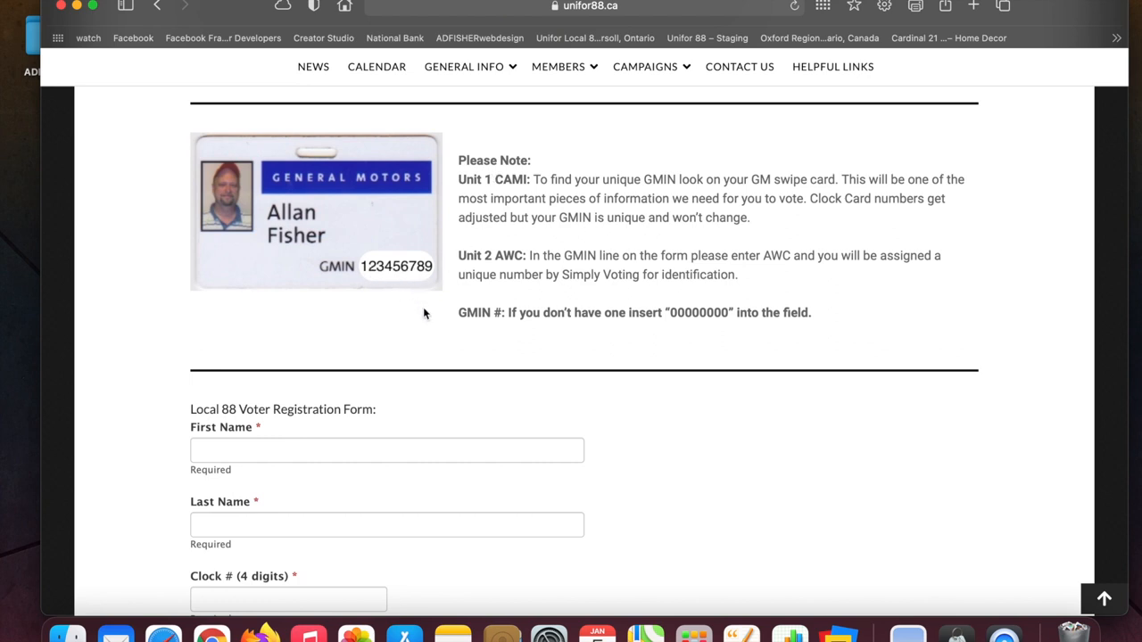
mouse_move(438, 337)
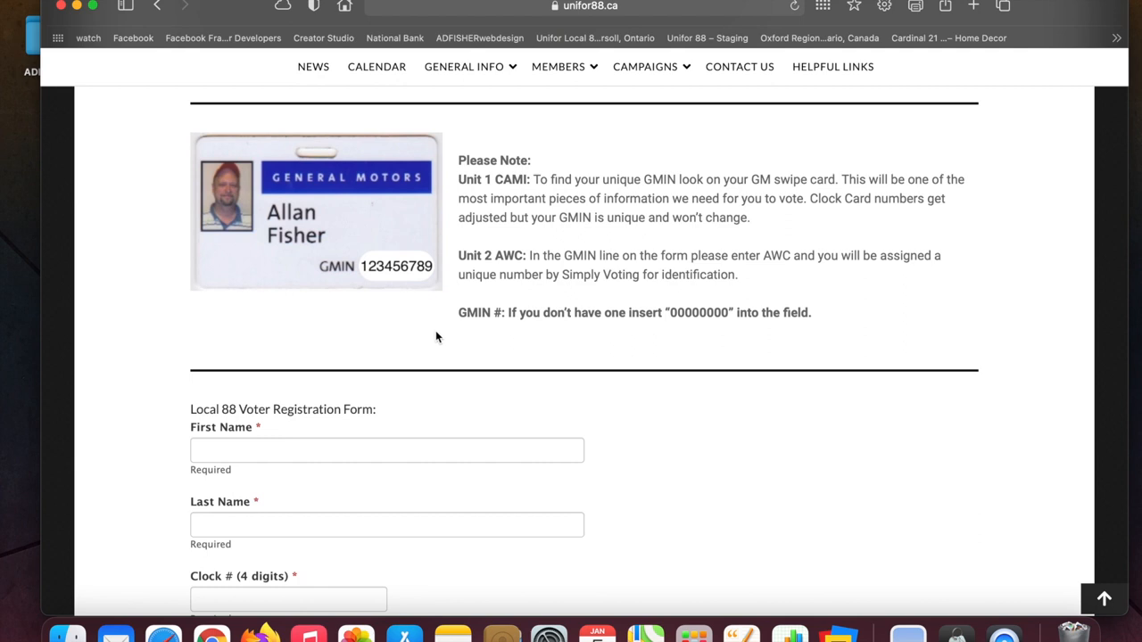
mouse_move(440, 335)
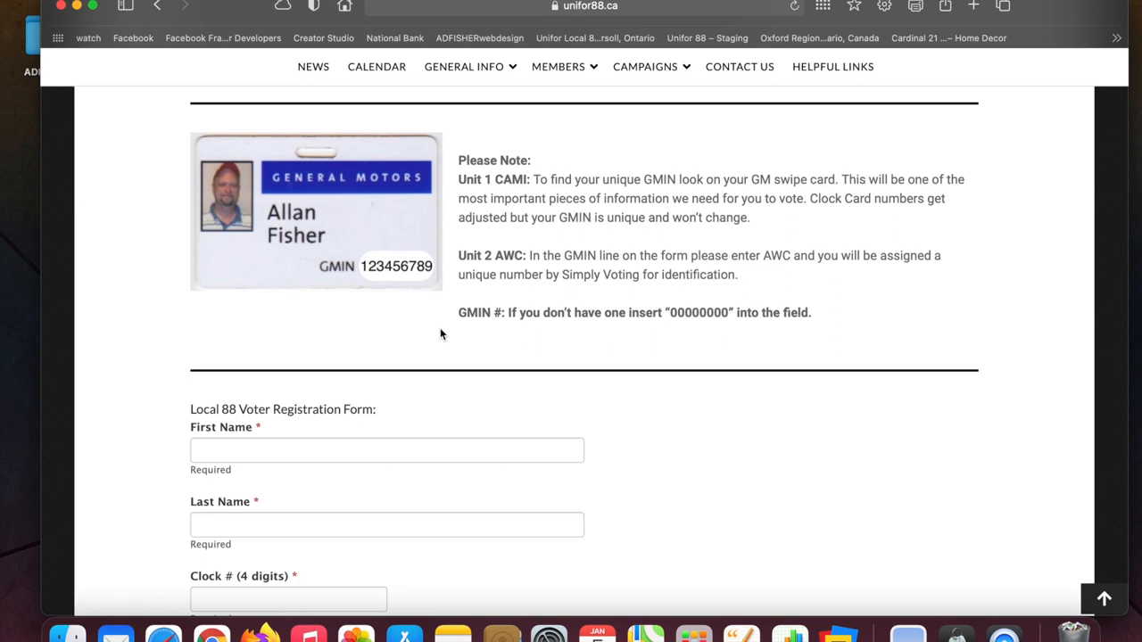
mouse_move(633, 318)
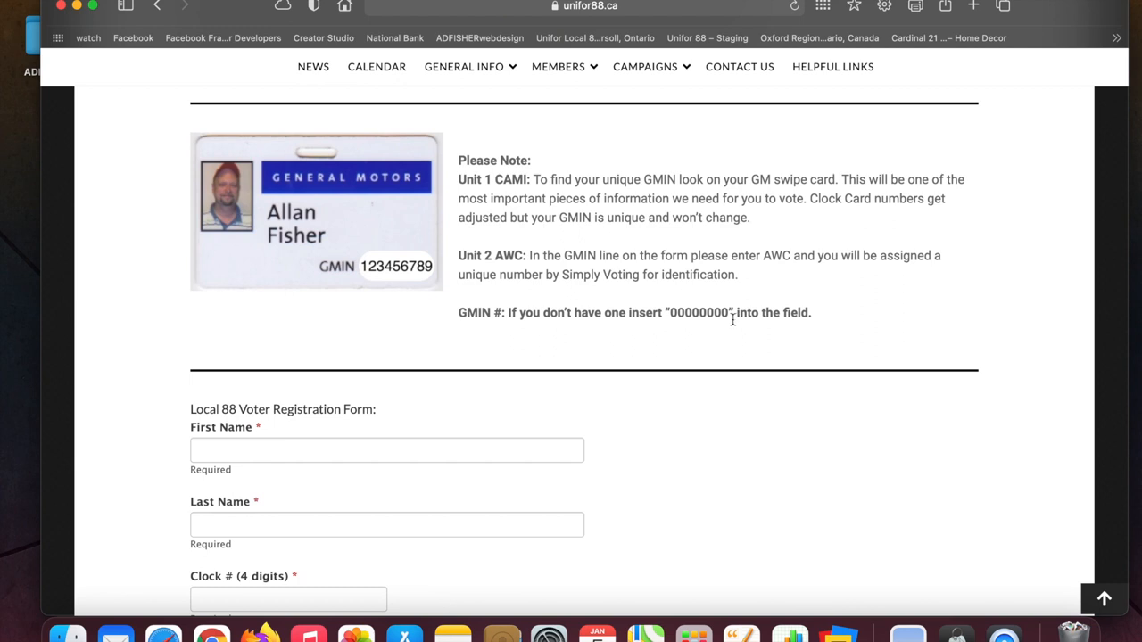
scroll(down, 3)
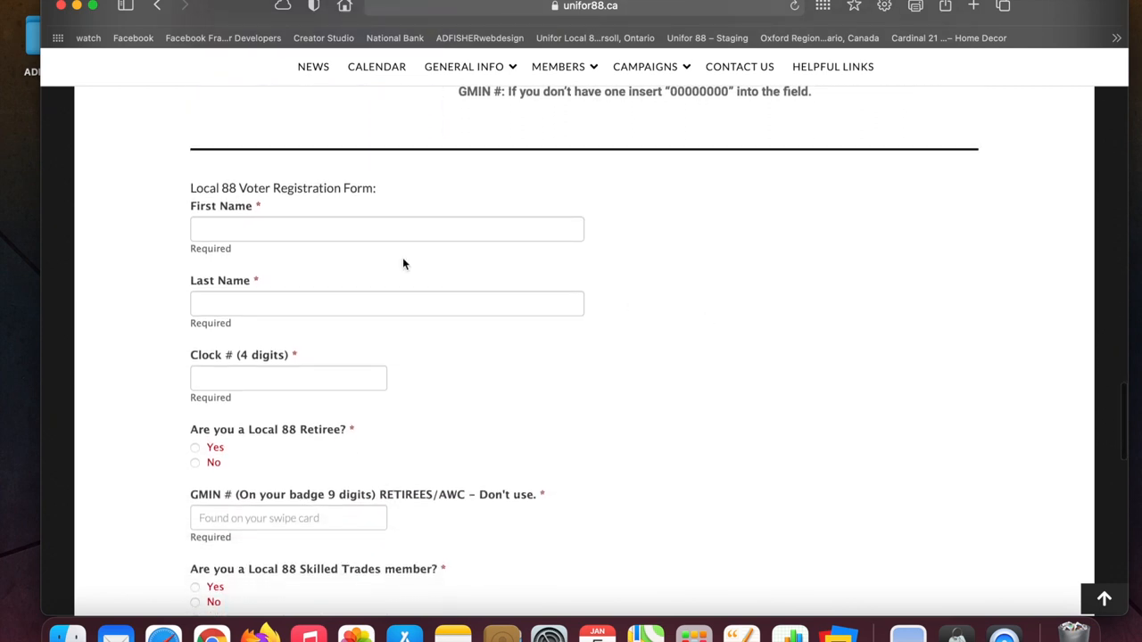
- Enter the test names 'Allan test' and 'Fisher test' in the name fields
click(387, 229)
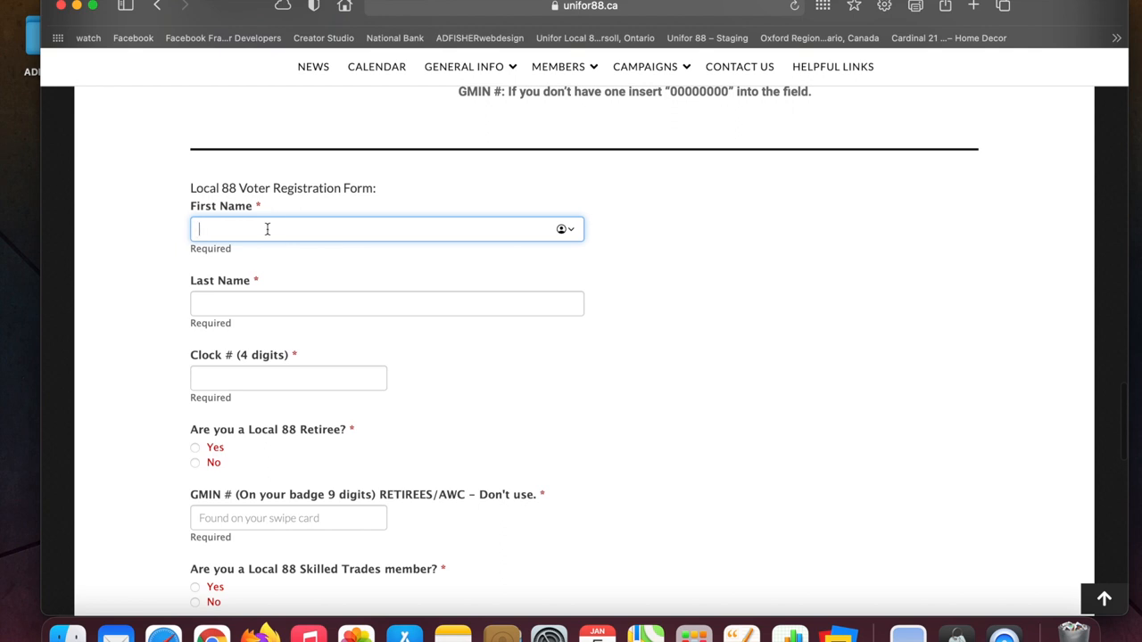
text(Allan te)
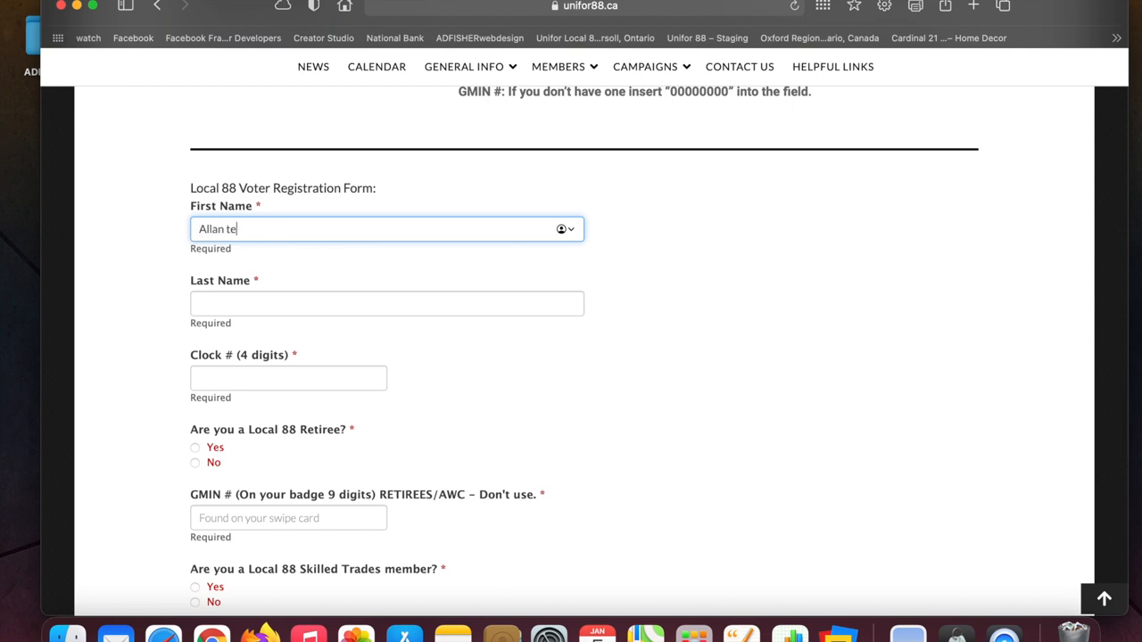
text(st)
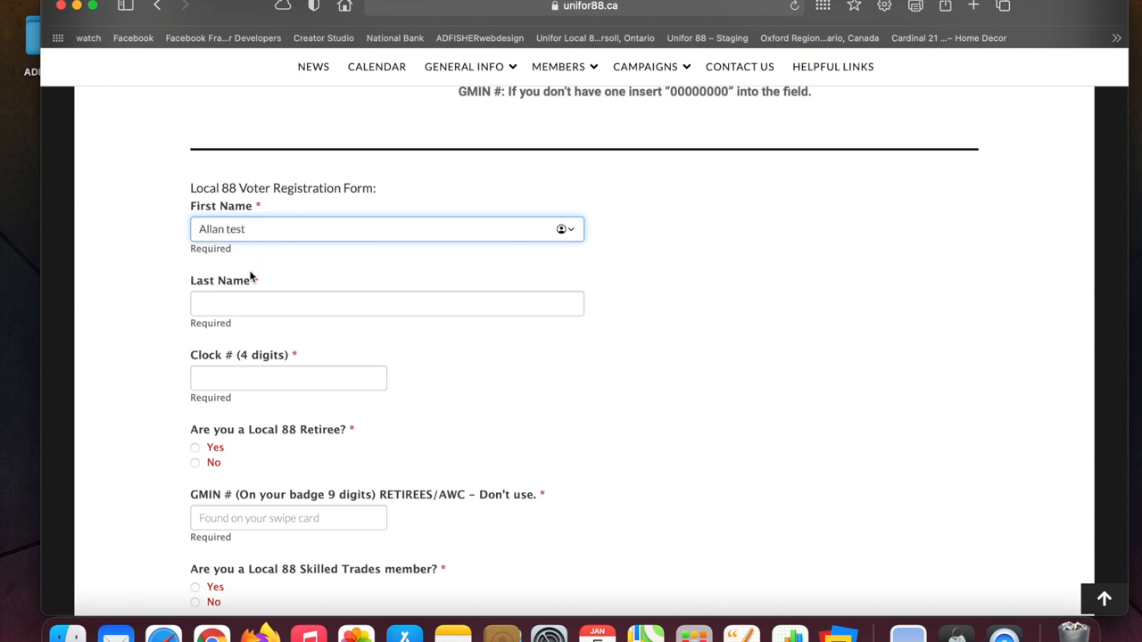
text(F)
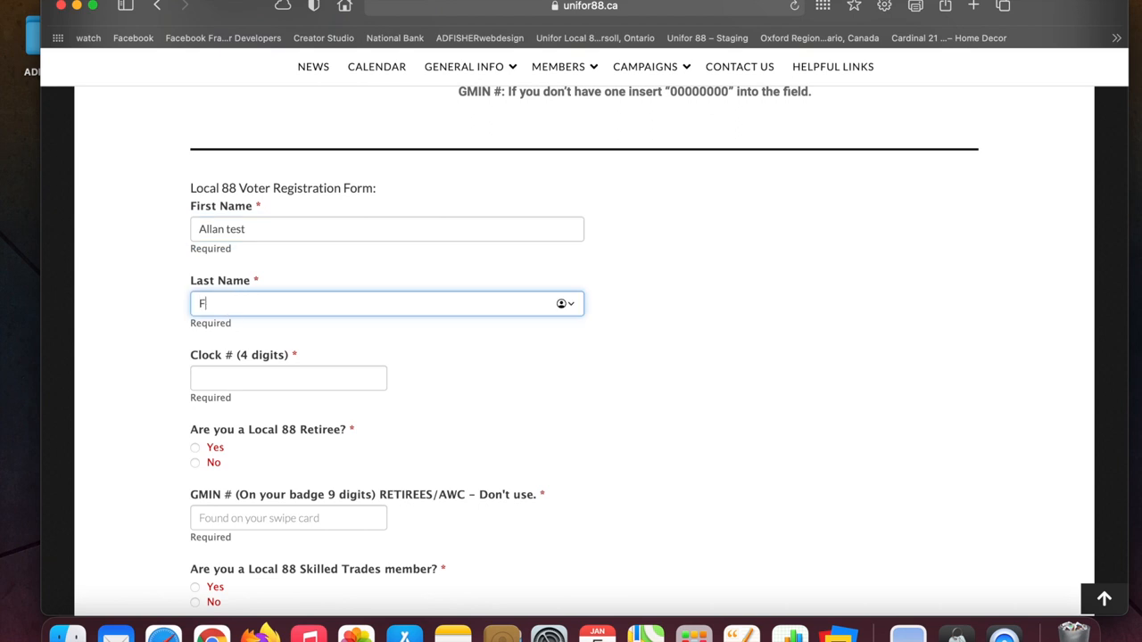
text(isher)
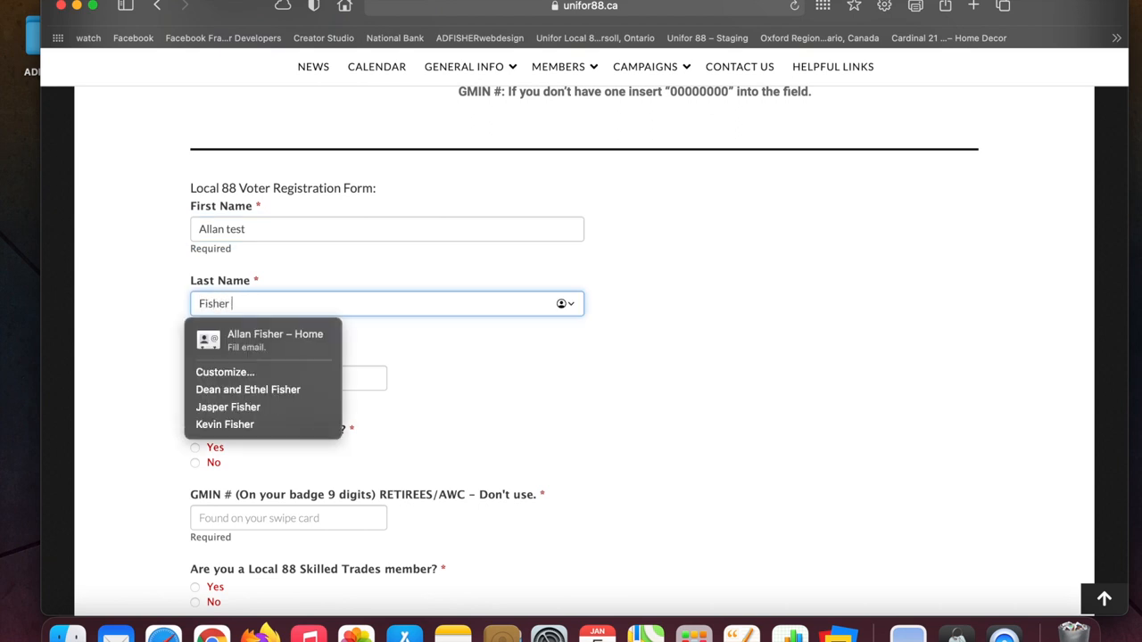
text(test)
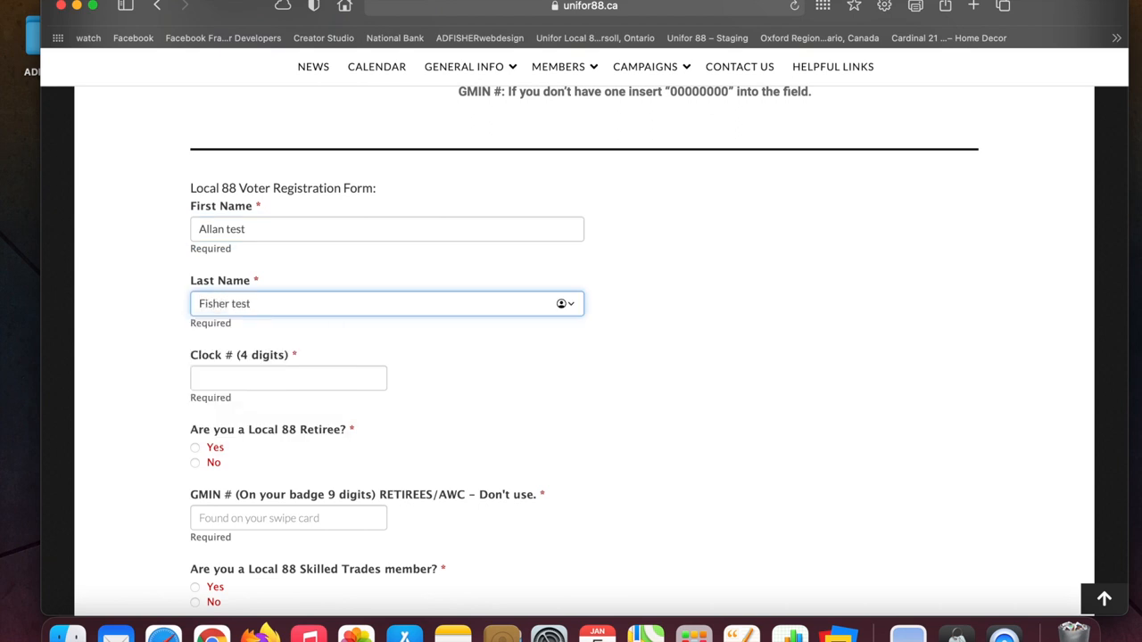
- Enter clock number 5560 and a GMIN of zeros, and answer No to Skilled Trades
click(288, 377)
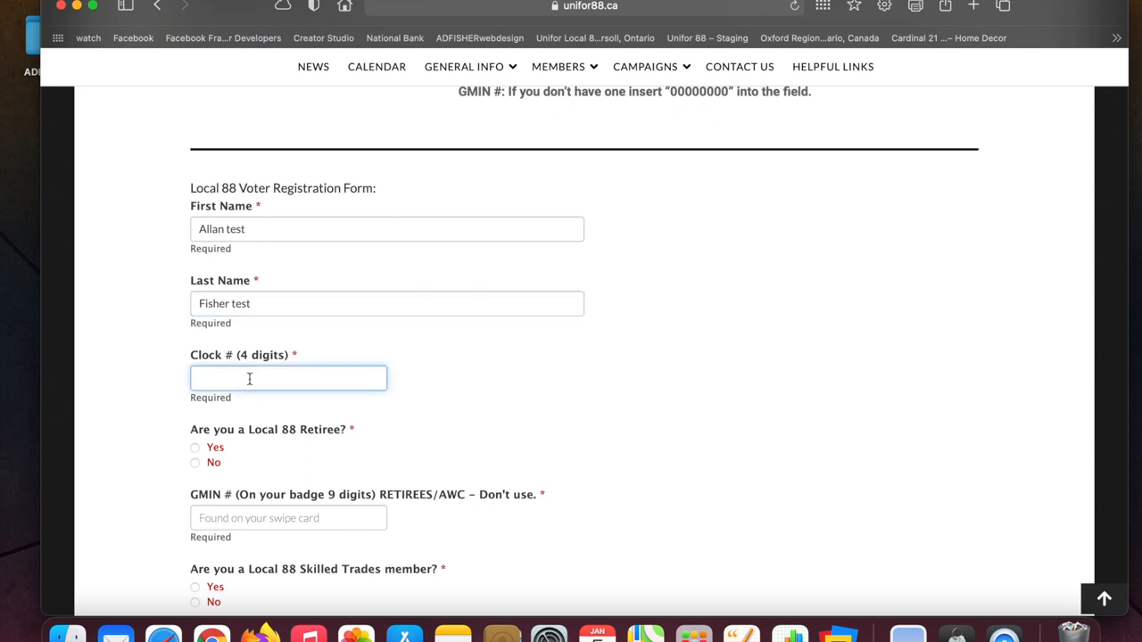
text(5560)
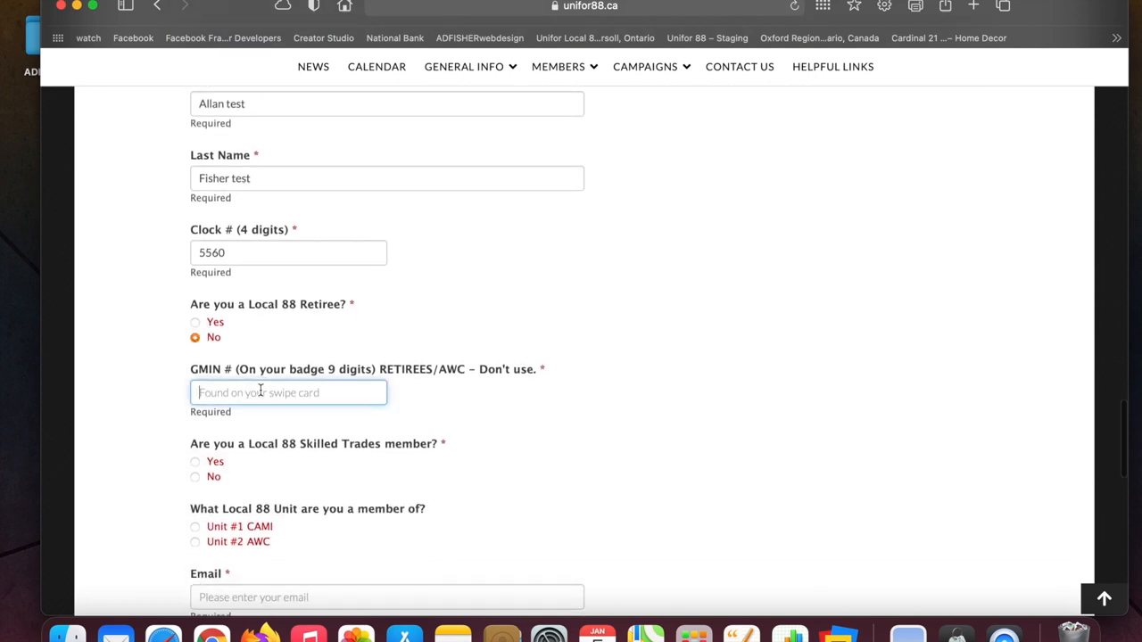
text(000000000)
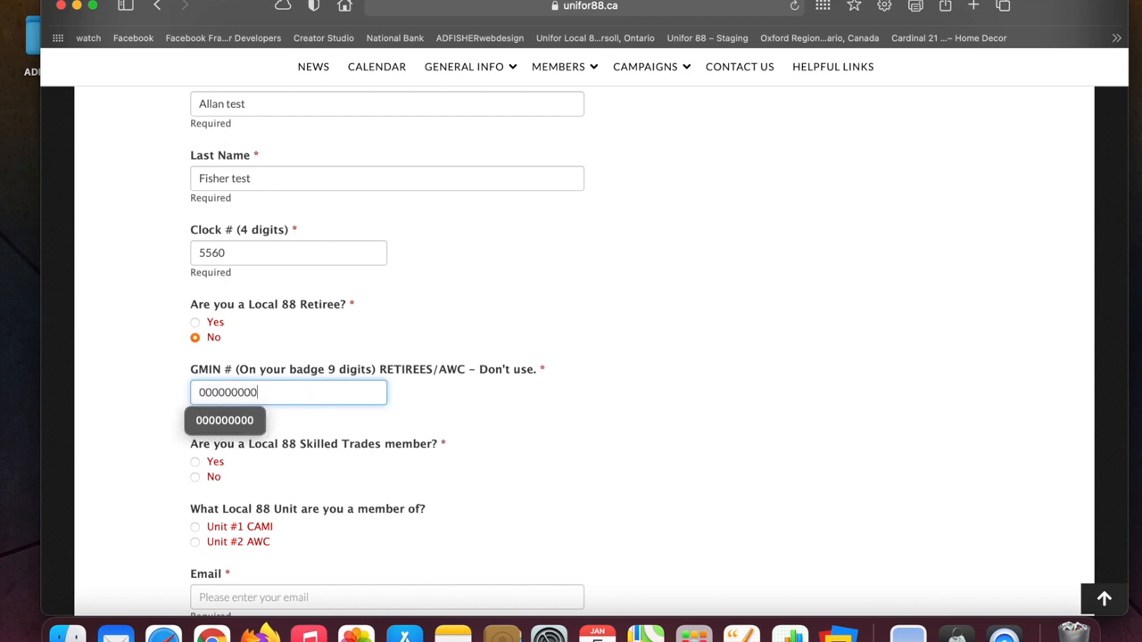
scroll(down, 3)
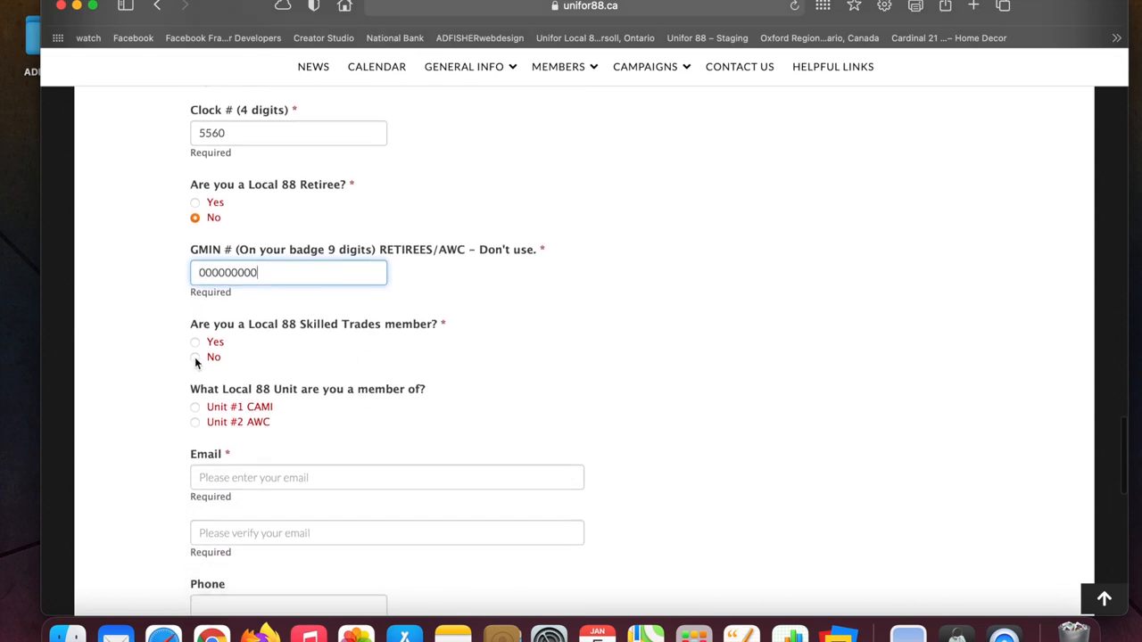
click(194, 357)
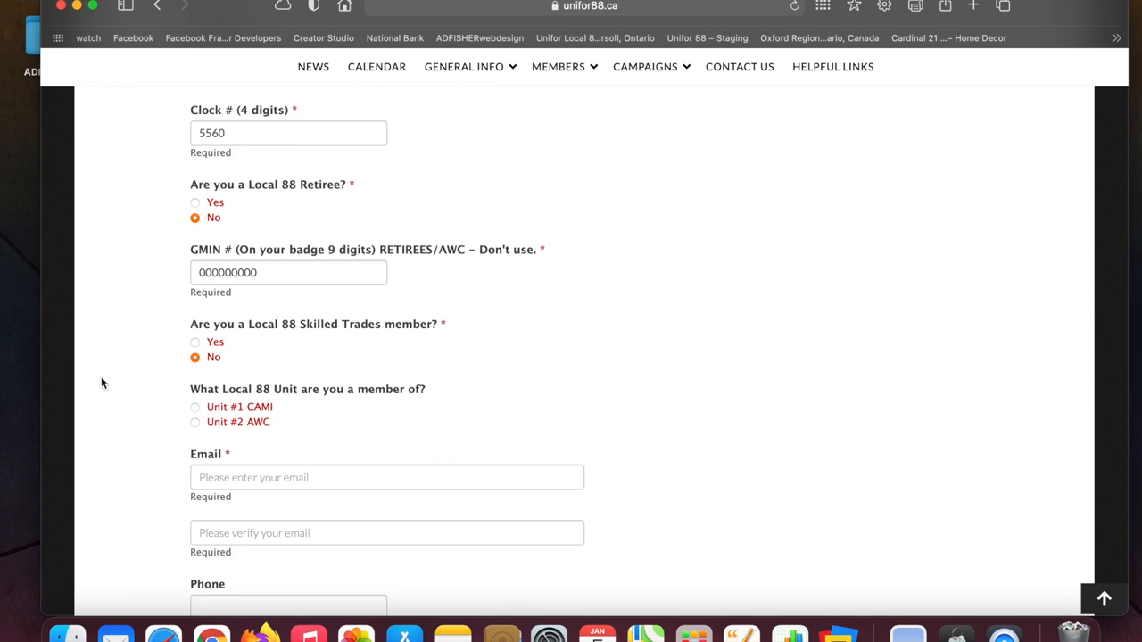
mouse_move(131, 387)
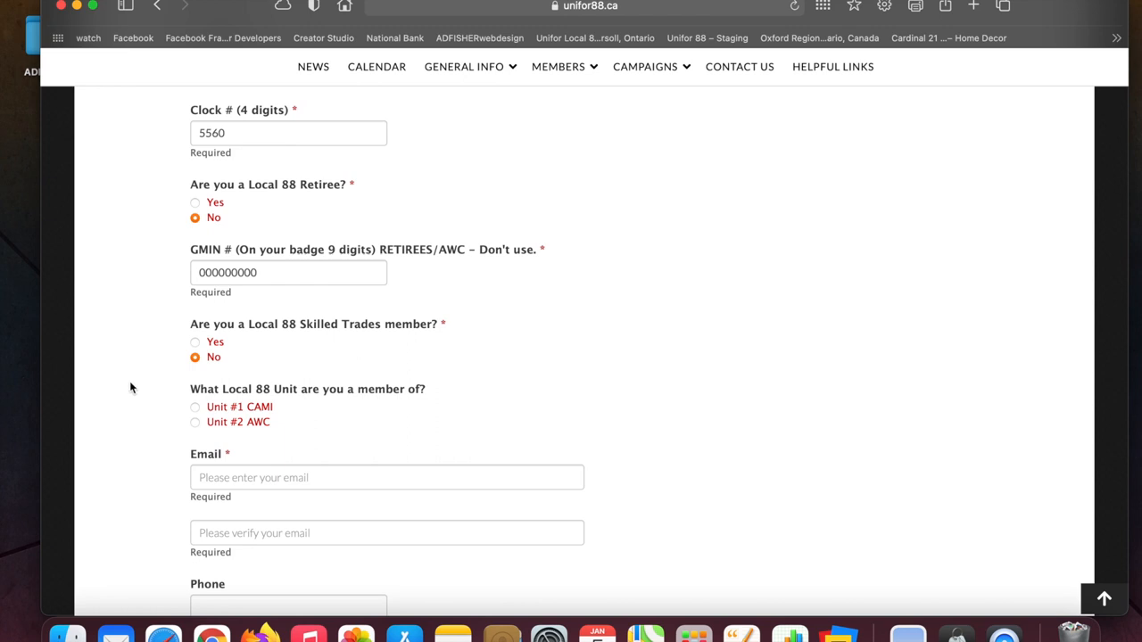
mouse_move(178, 394)
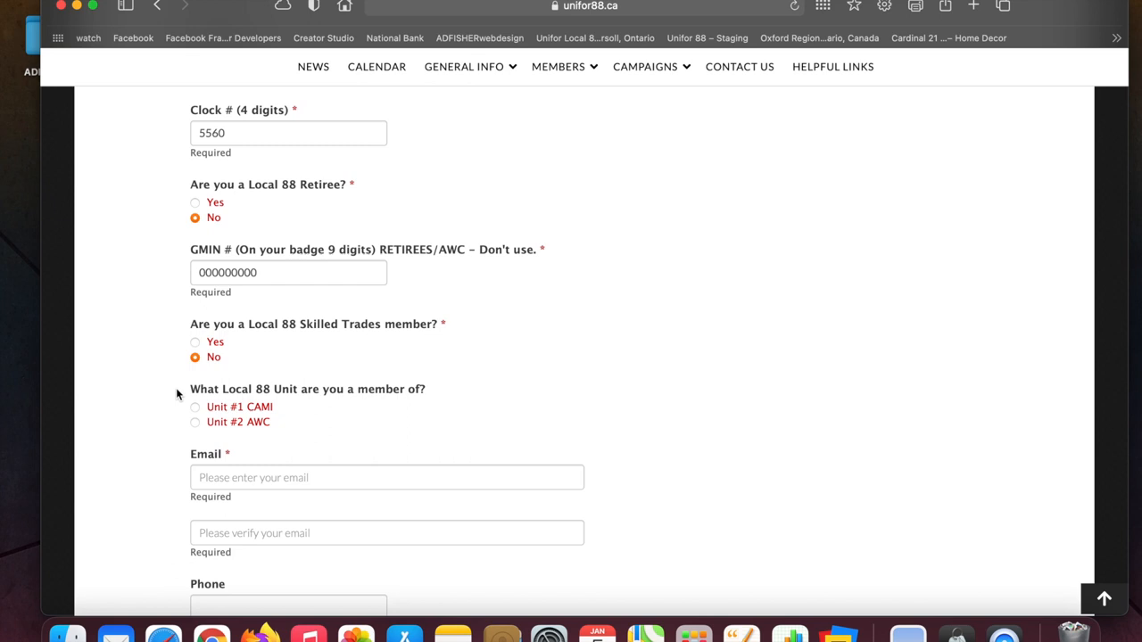
mouse_move(172, 356)
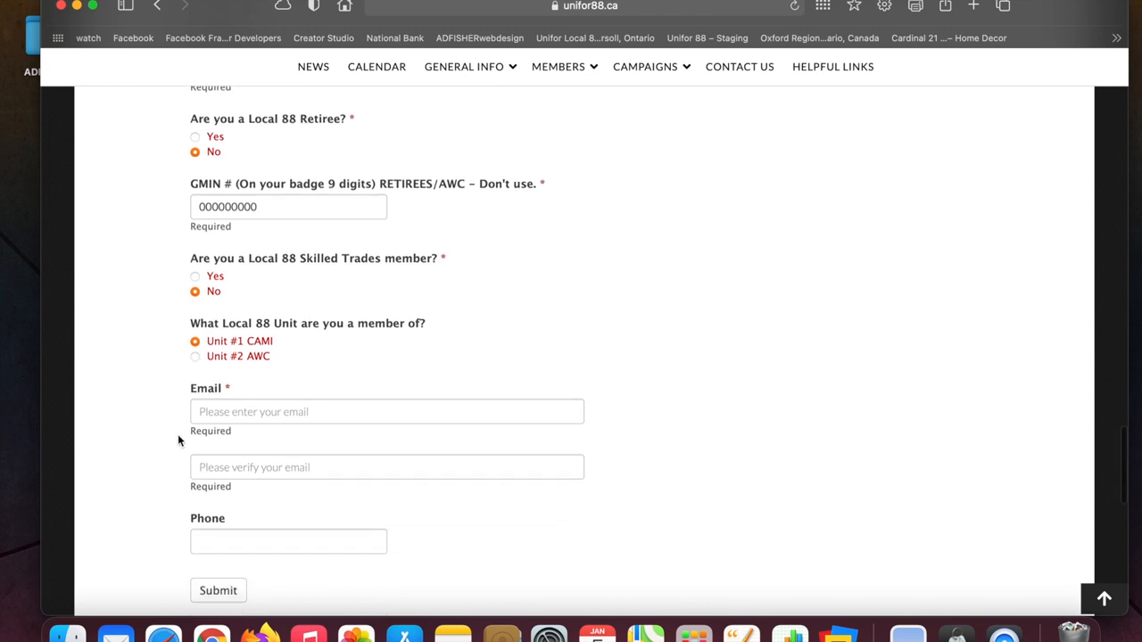
click(387, 412)
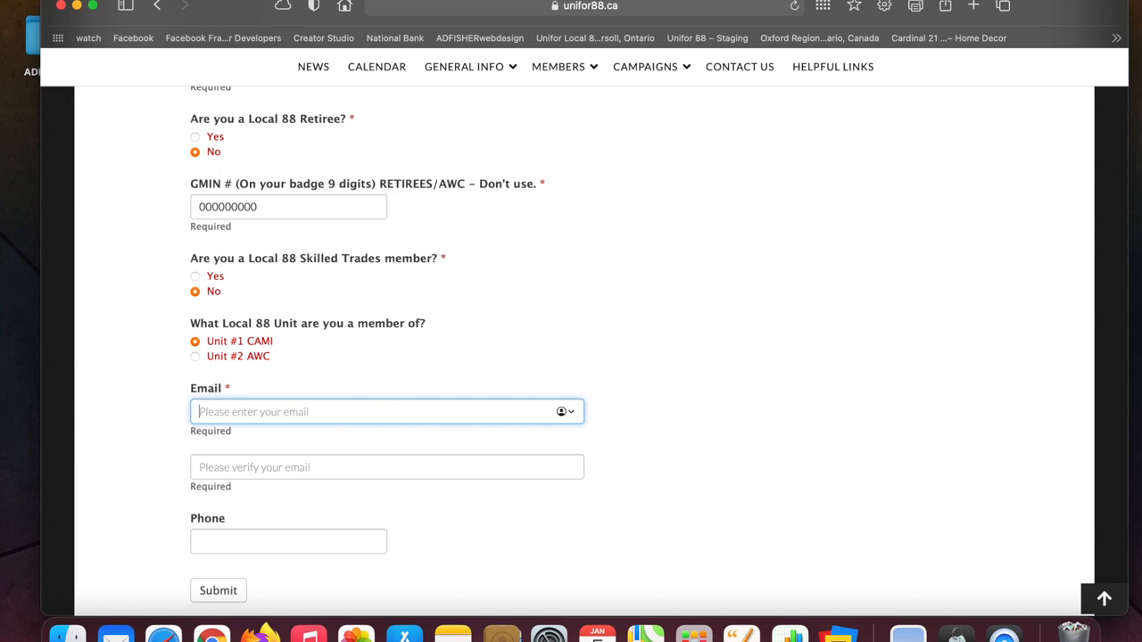
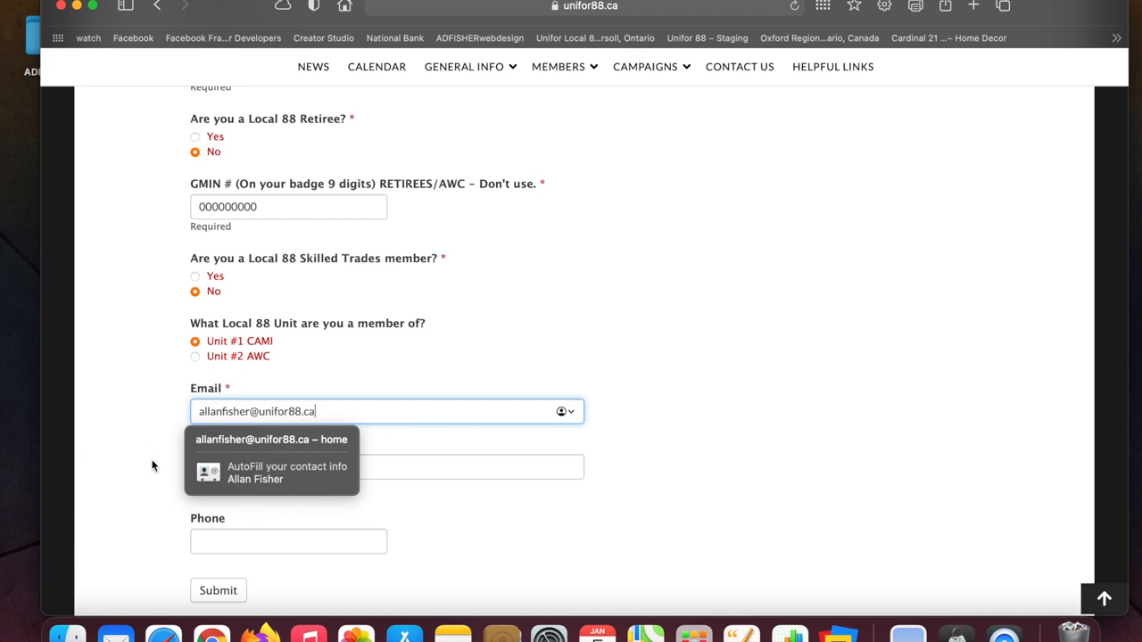
click(375, 467)
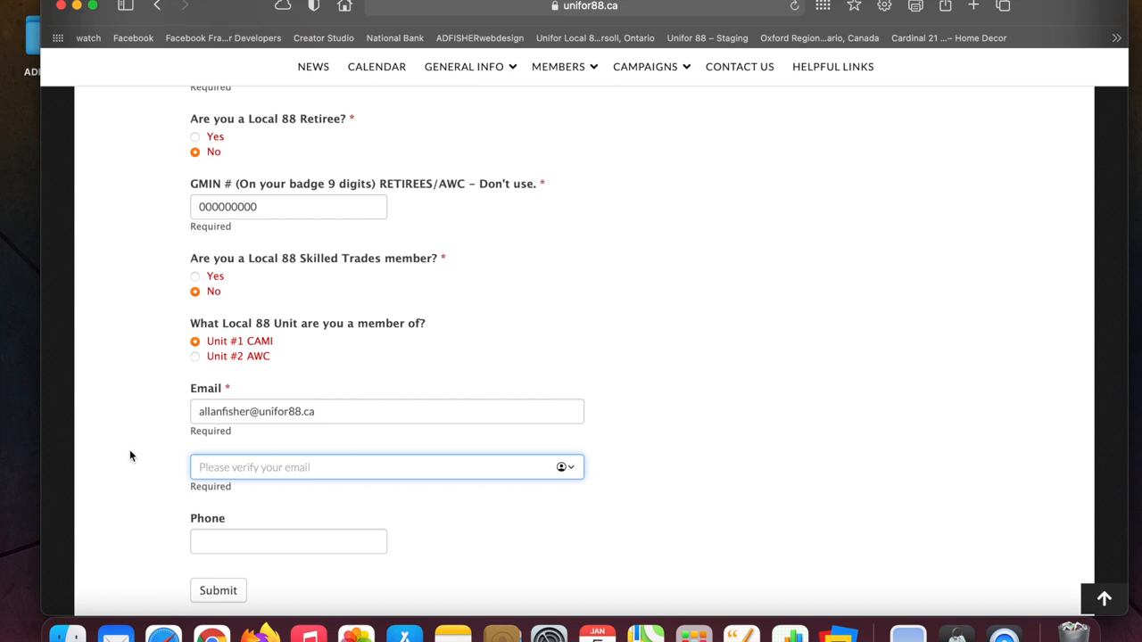
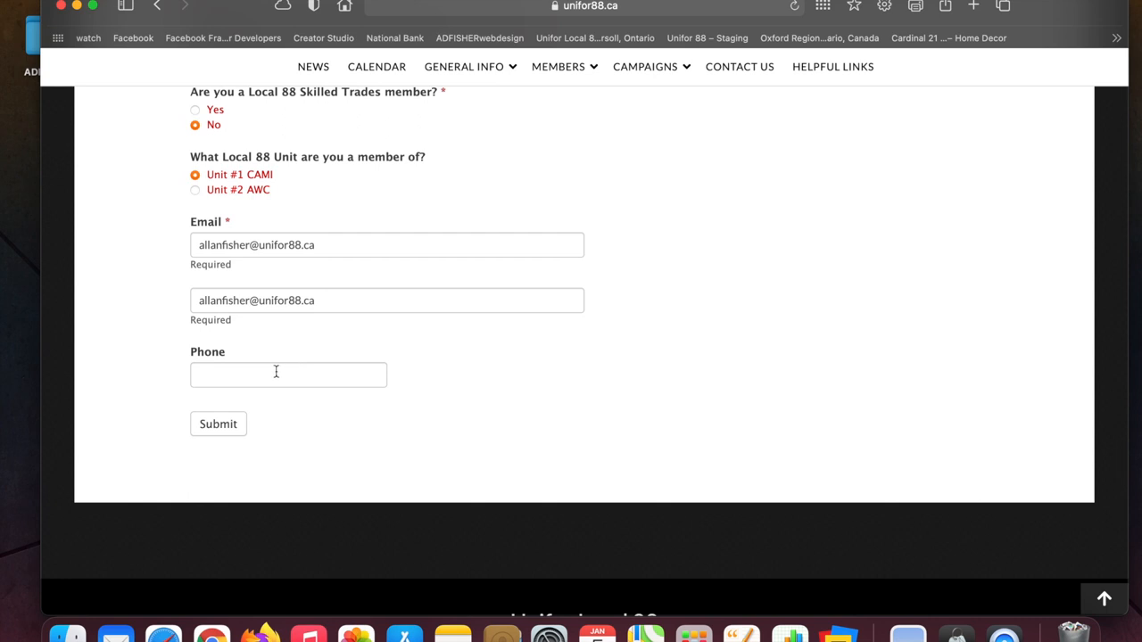
- Submit the voter registration form and scroll up to the green registration success message
click(218, 424)
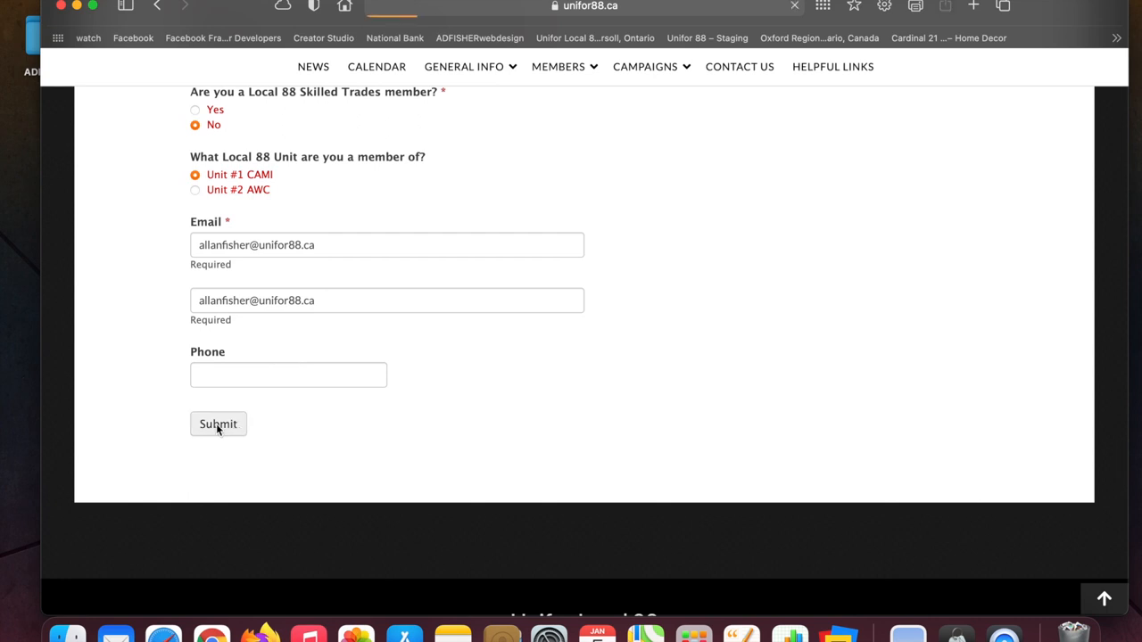
click(218, 424)
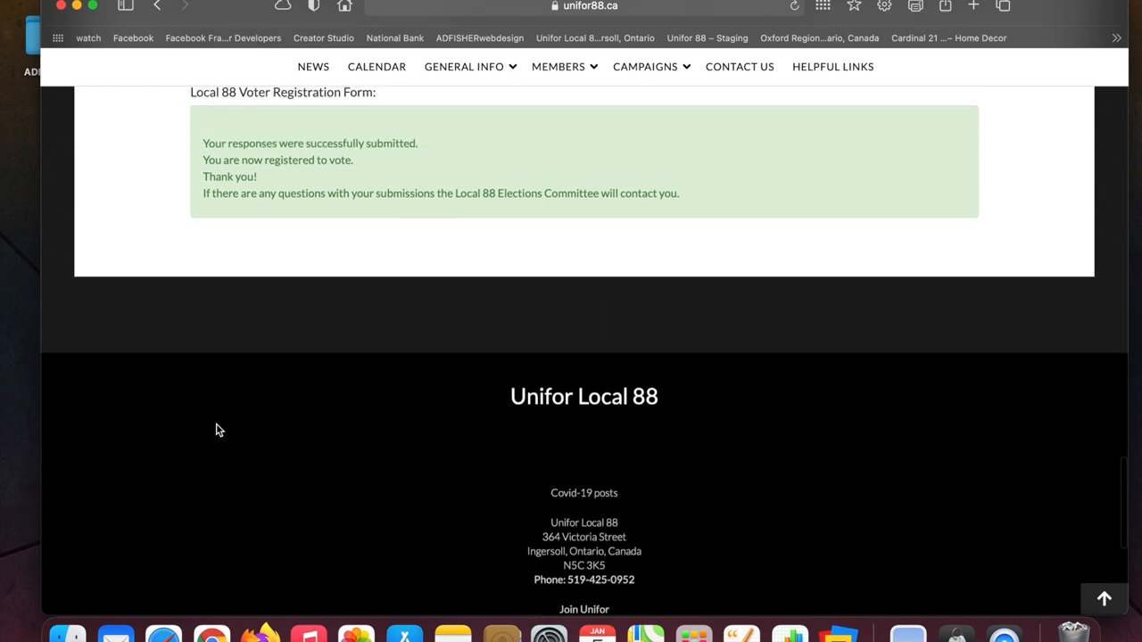
scroll(up, 3)
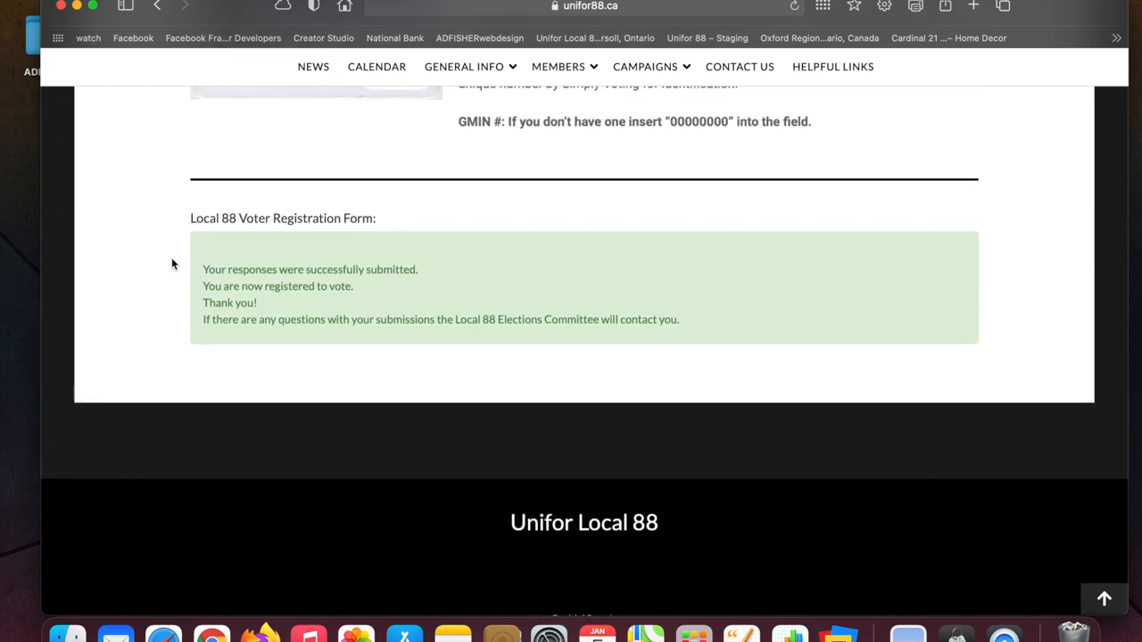
mouse_move(179, 313)
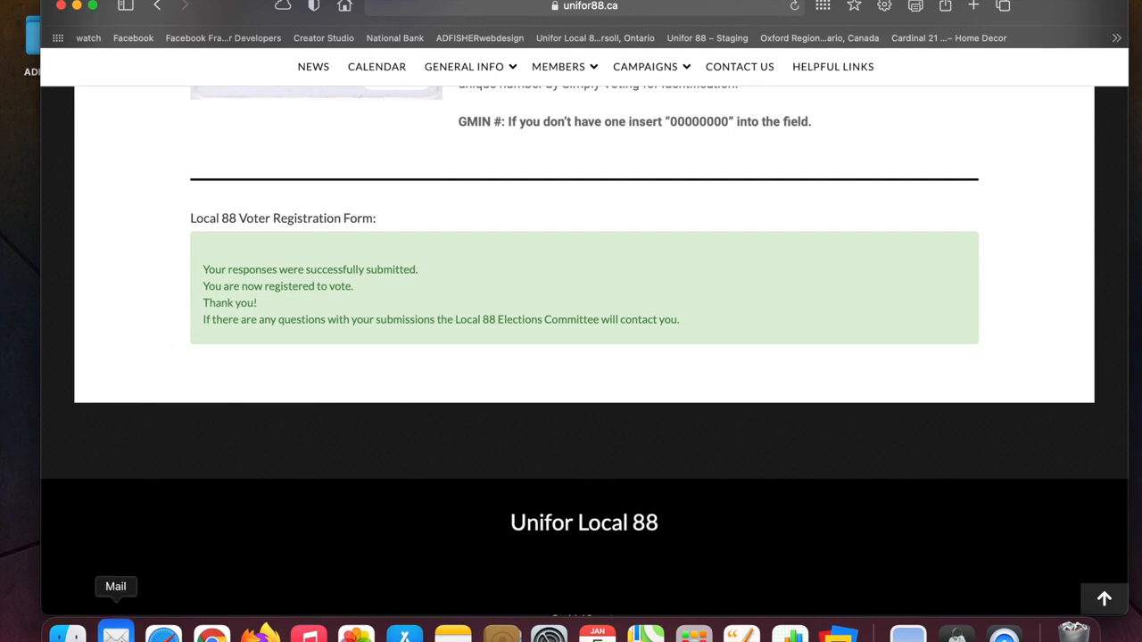
- Switch to Mail and open the Unifor Local 88 'Voter Registration' confirmation email
click(115, 635)
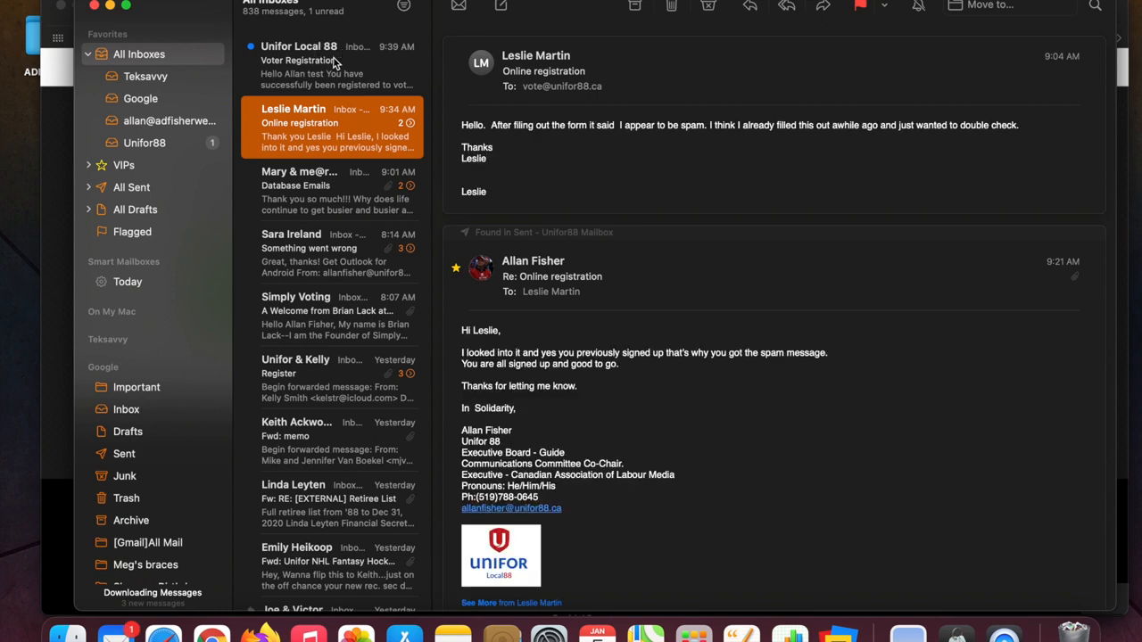
click(330, 64)
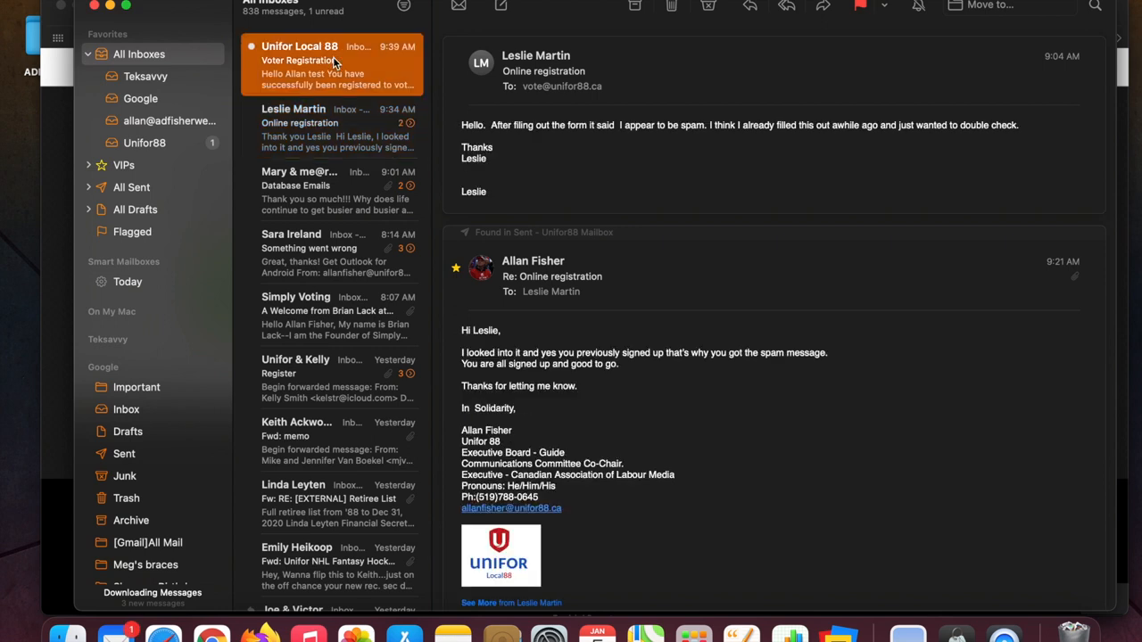
click(334, 64)
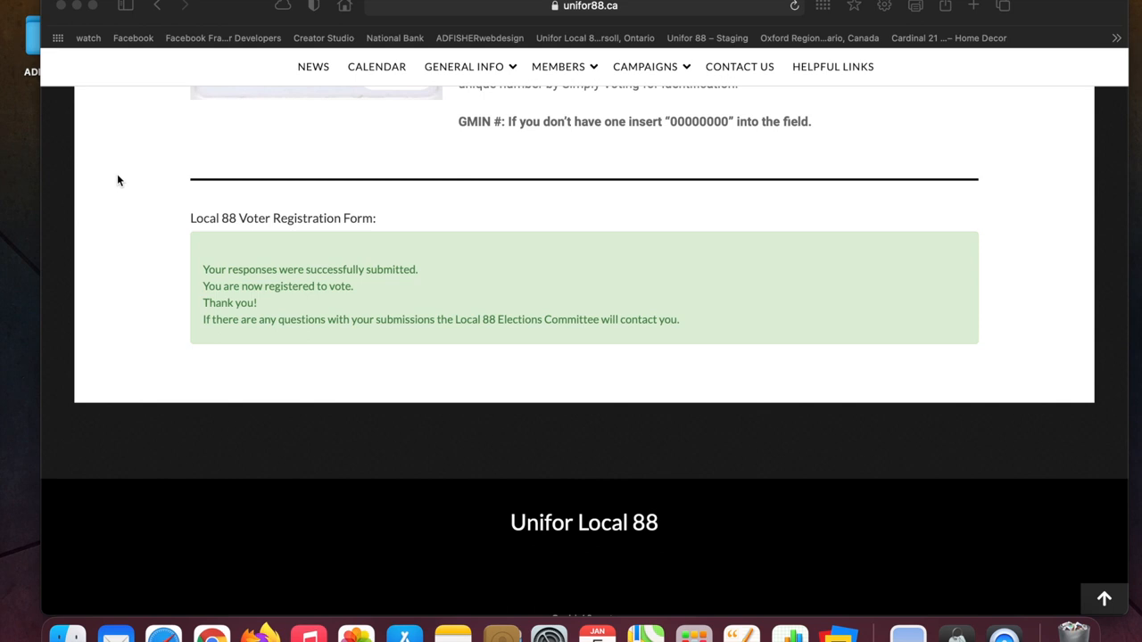
mouse_move(131, 184)
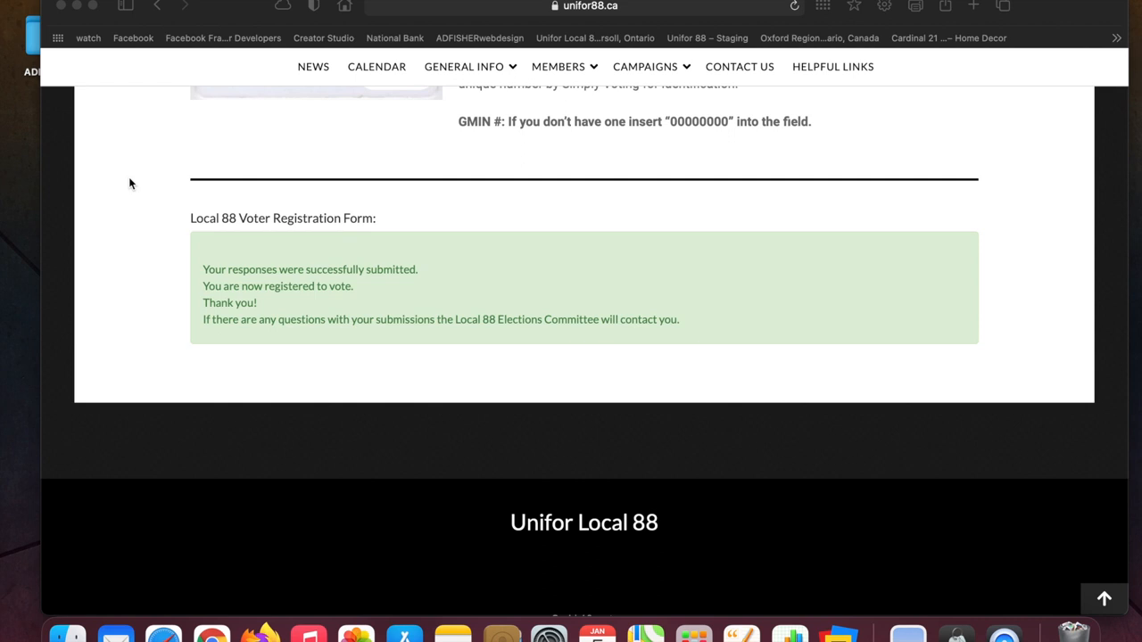
mouse_move(145, 198)
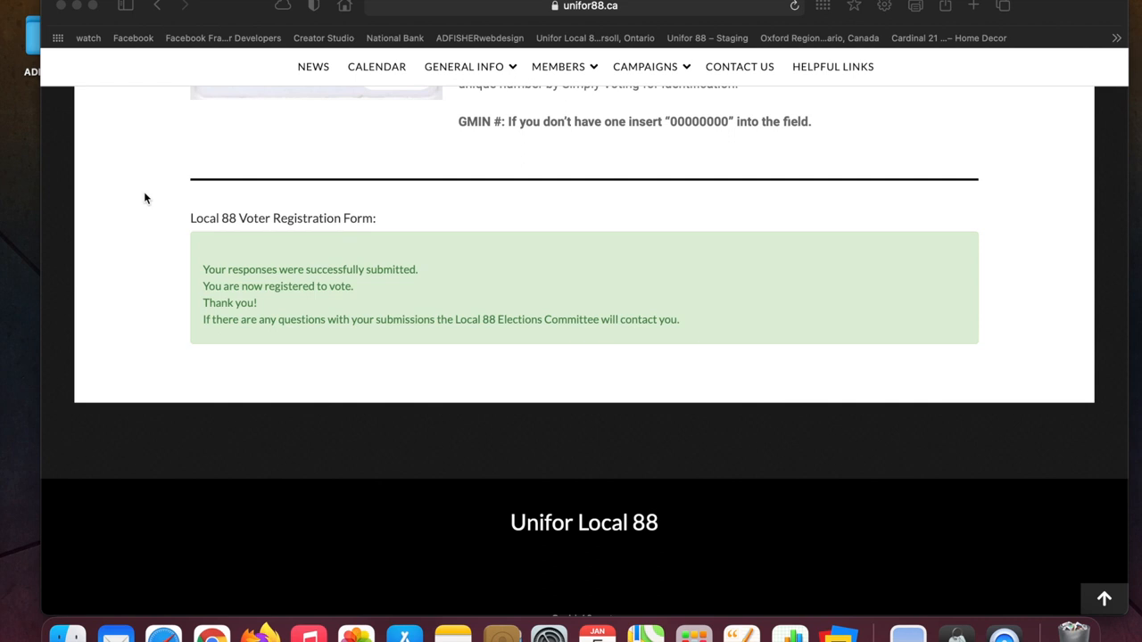
mouse_move(132, 232)
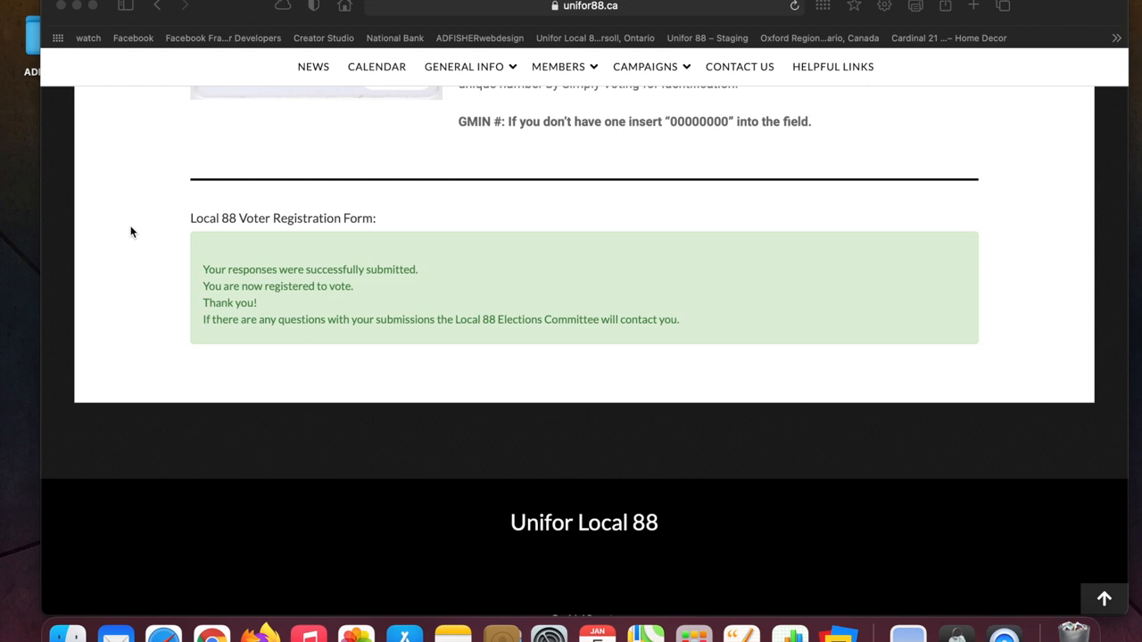
mouse_move(151, 231)
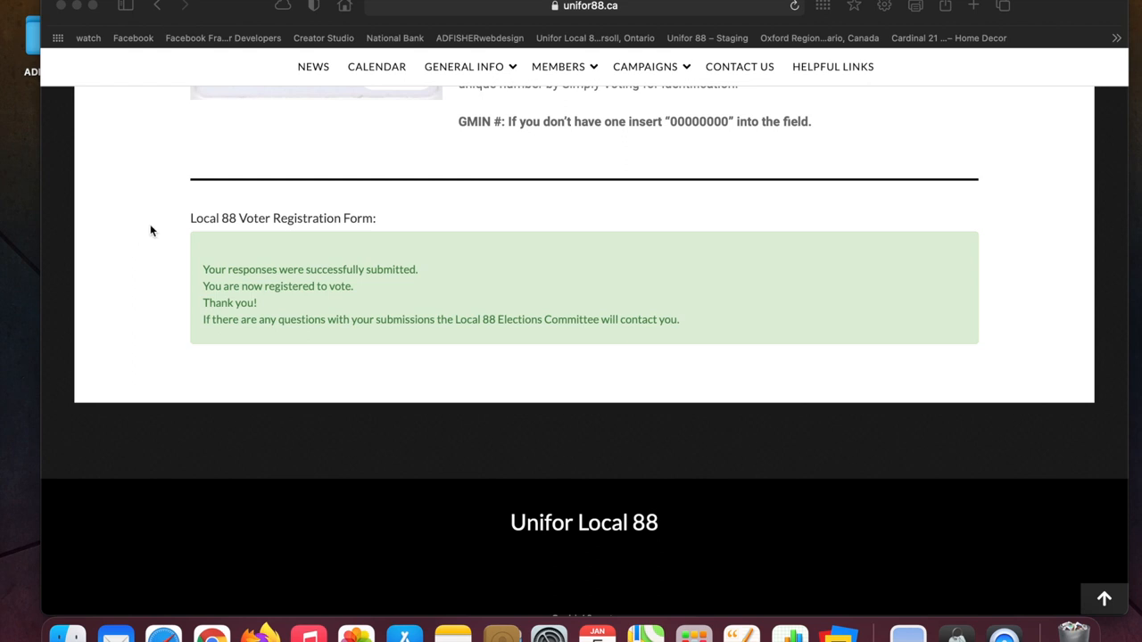